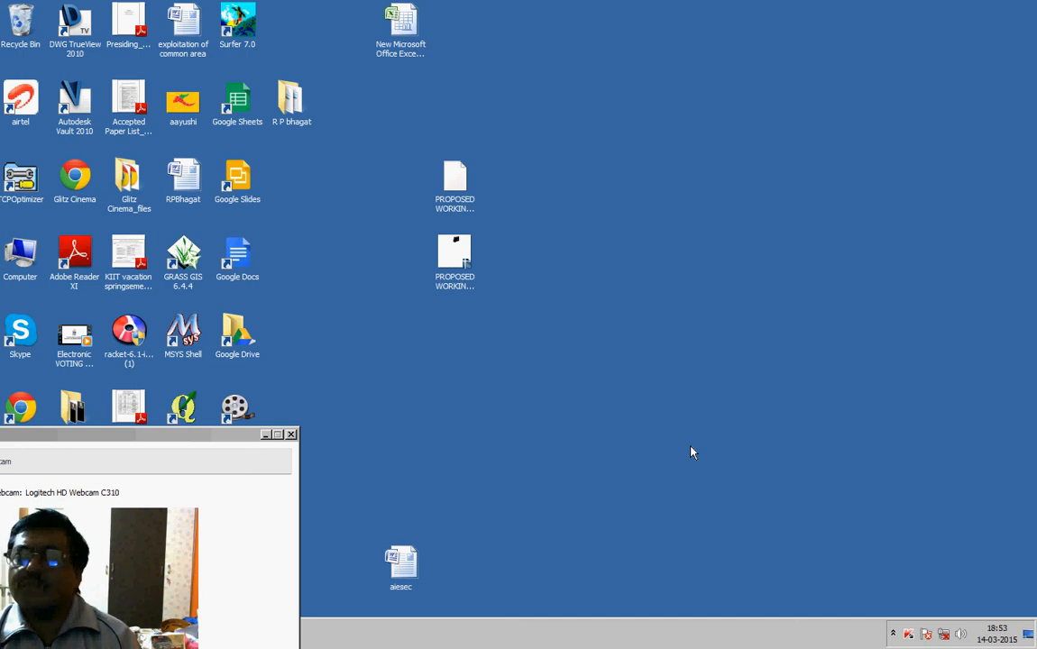
pyautogui.moveTo(692, 469)
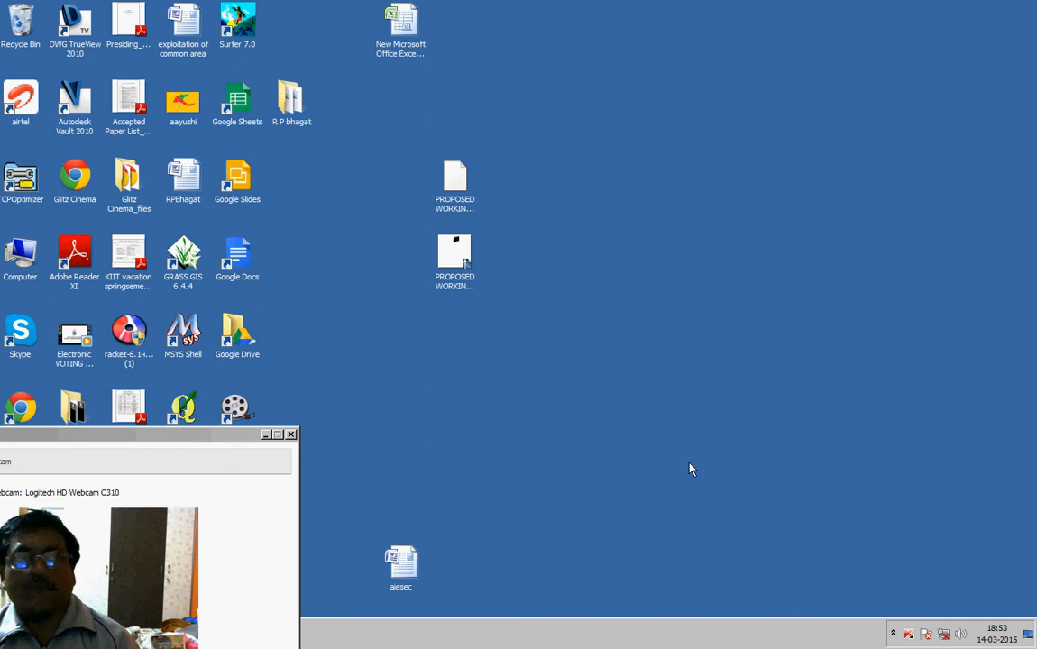
pyautogui.moveTo(516, 463)
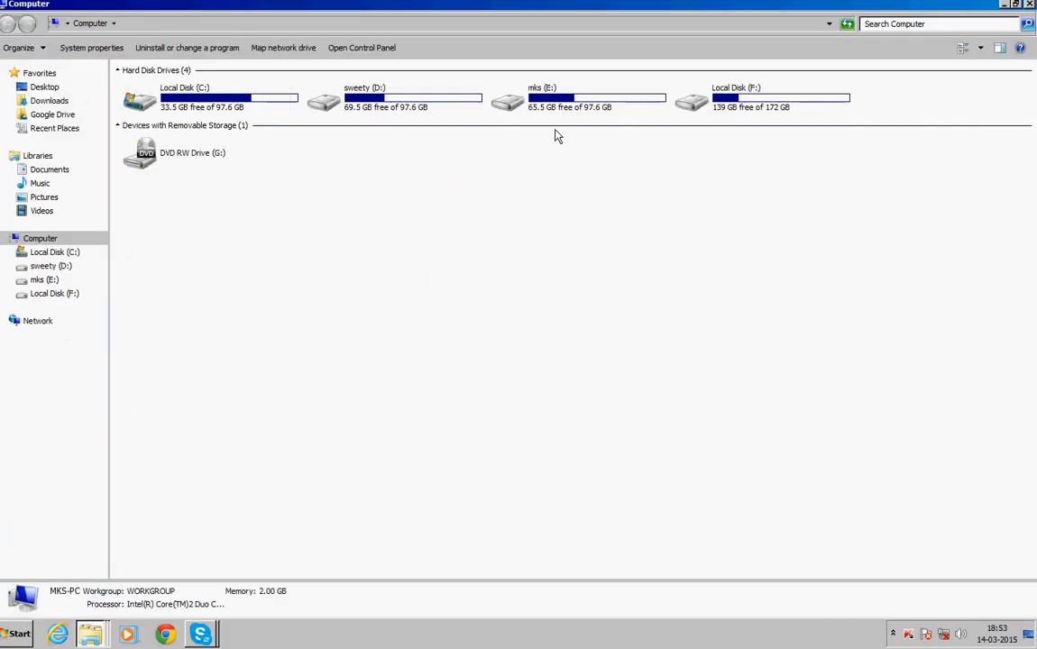
# Browse drive E: through 3D HYDERABAD ESCI and Everest to WGS-84 into the tbCal folder.
pyautogui.doubleClick(510, 99)
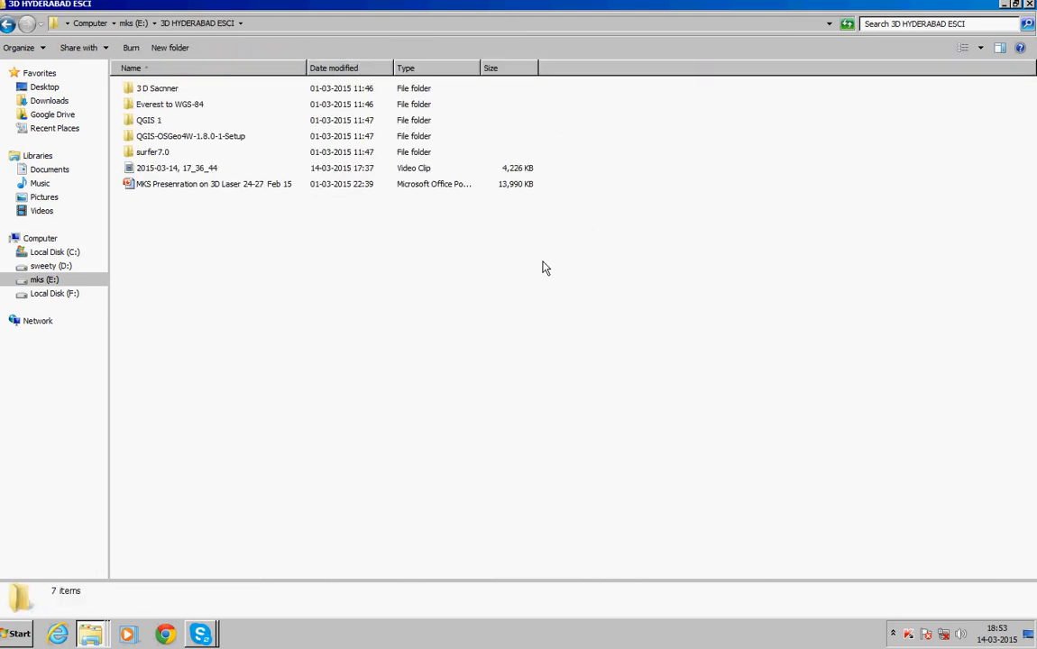
pyautogui.doubleClick(186, 105)
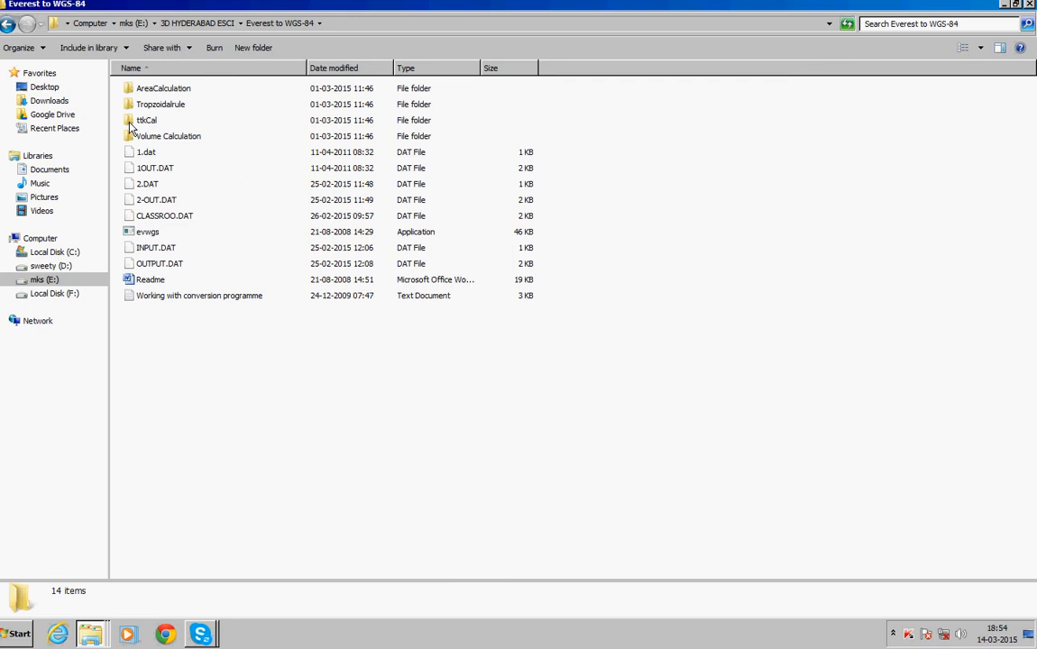
pyautogui.doubleClick(148, 115)
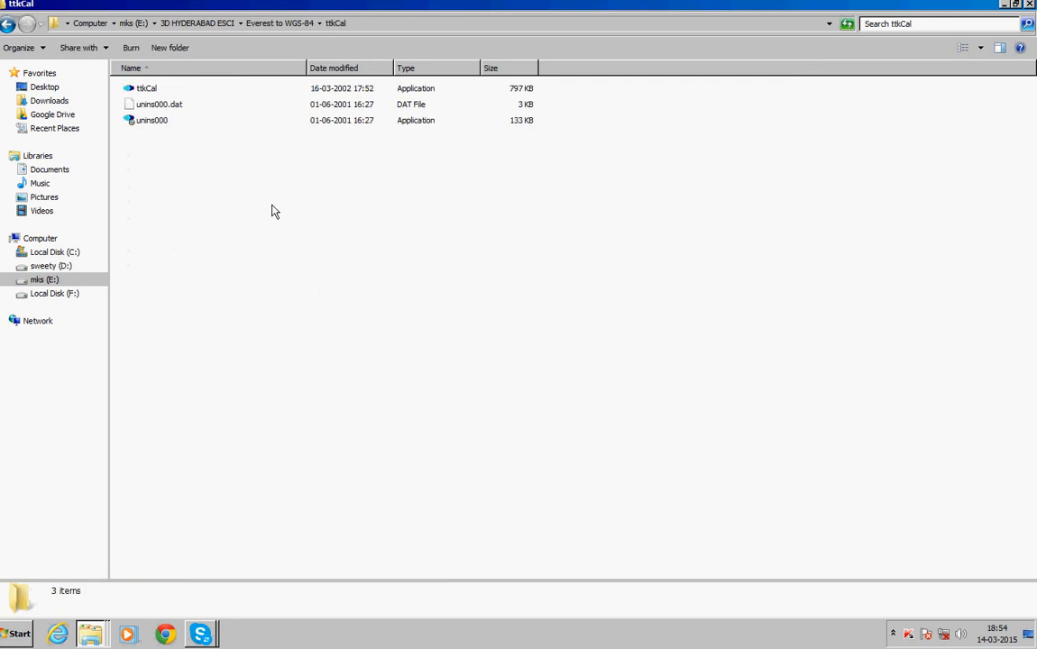
pyautogui.moveTo(496, 181)
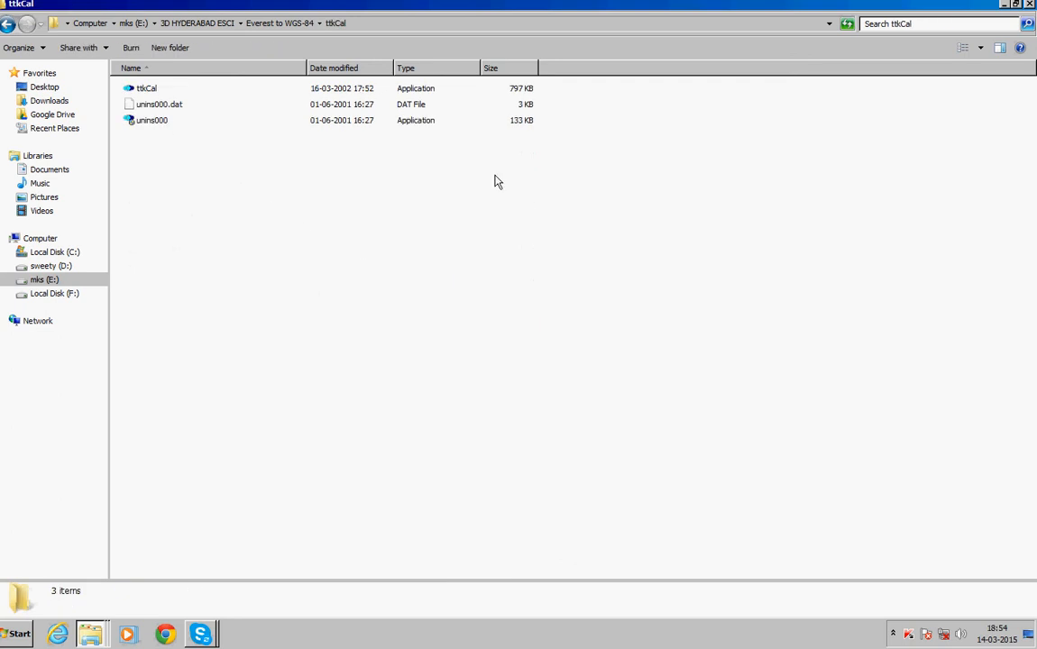
pyautogui.moveTo(525, 181)
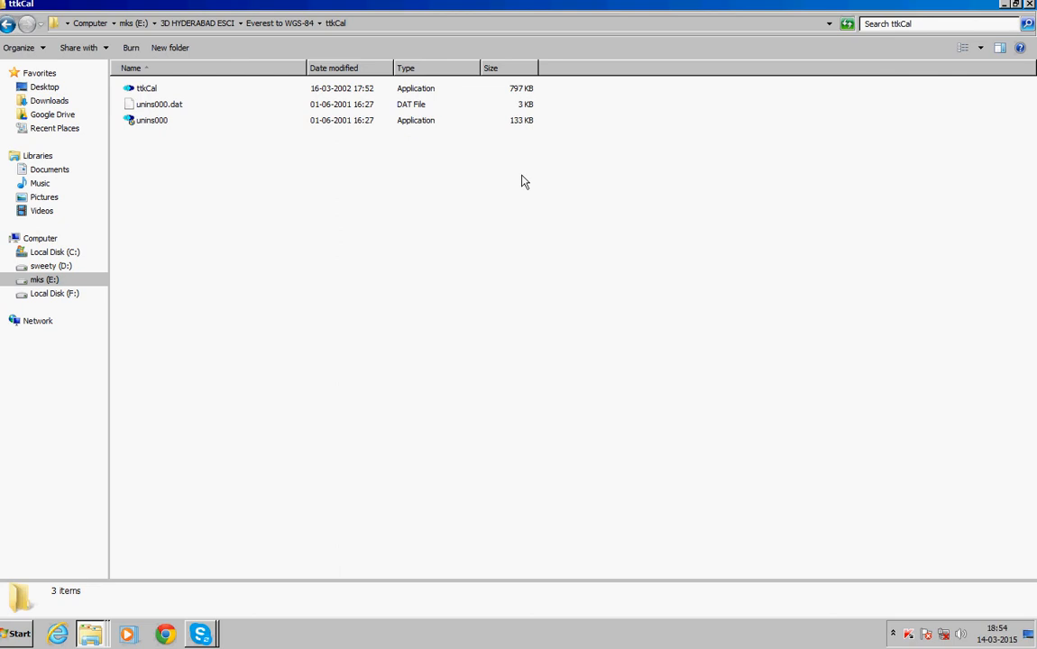
pyautogui.moveTo(520, 214)
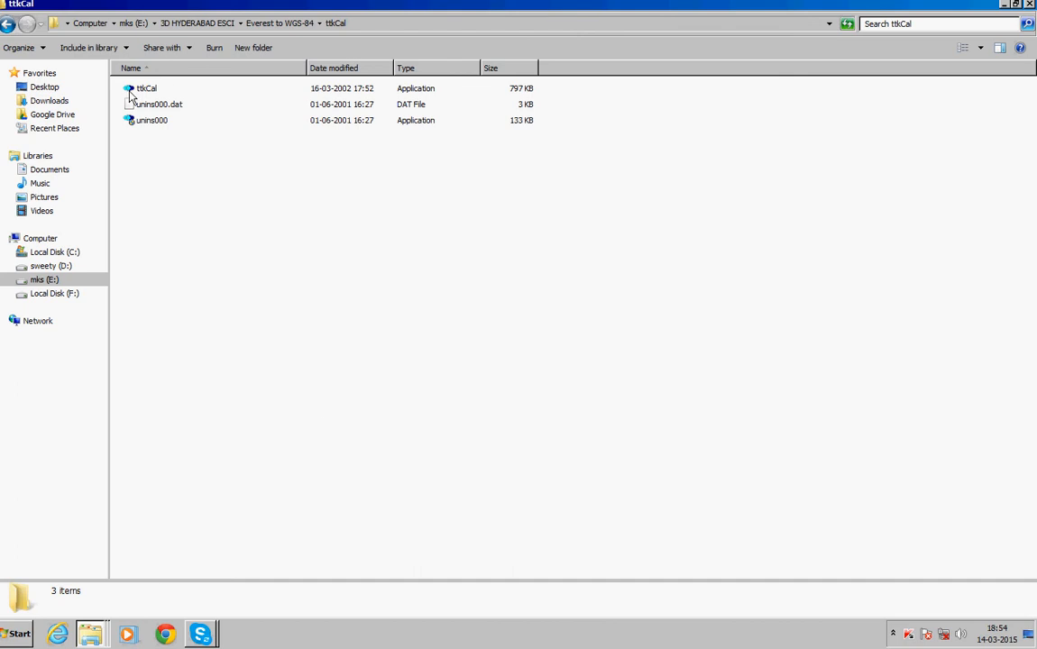
# Launch tbCal.exe and place the cursor in the From Longitude field, both sides at WGS 1984 geodetic.
pyautogui.doubleClick(142, 88)
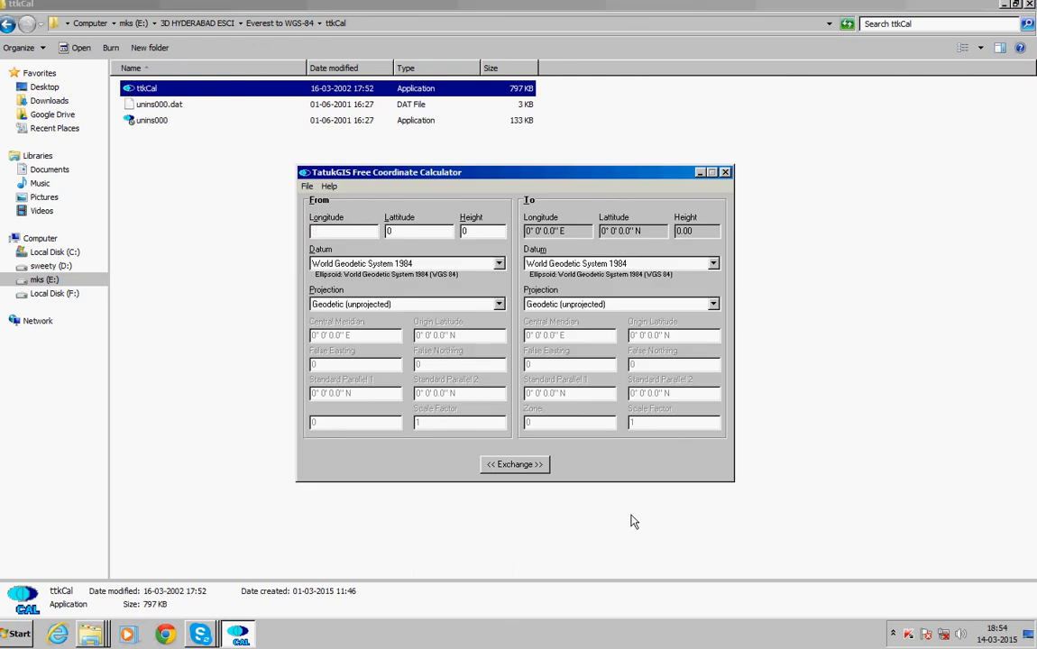
pyautogui.click(343, 231)
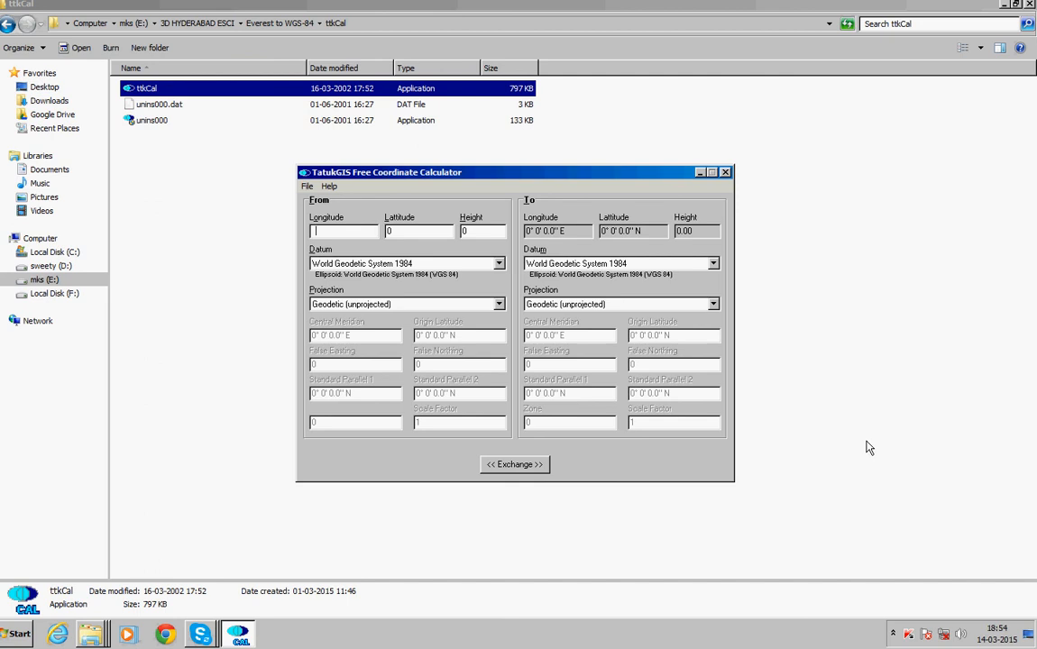
pyautogui.moveTo(260, 317)
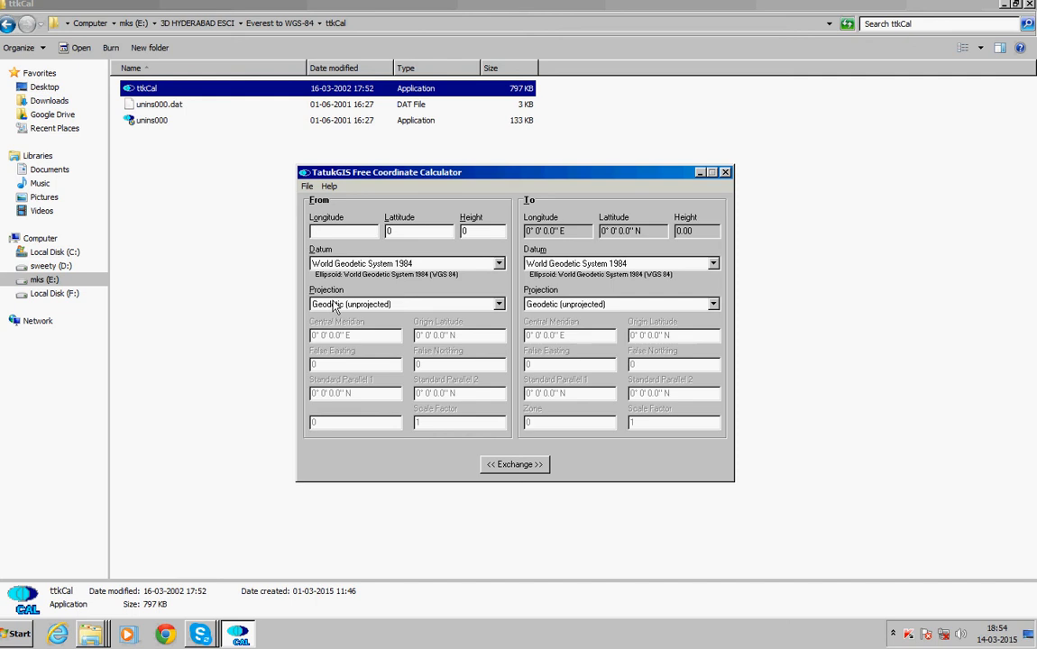
pyautogui.click(341, 230)
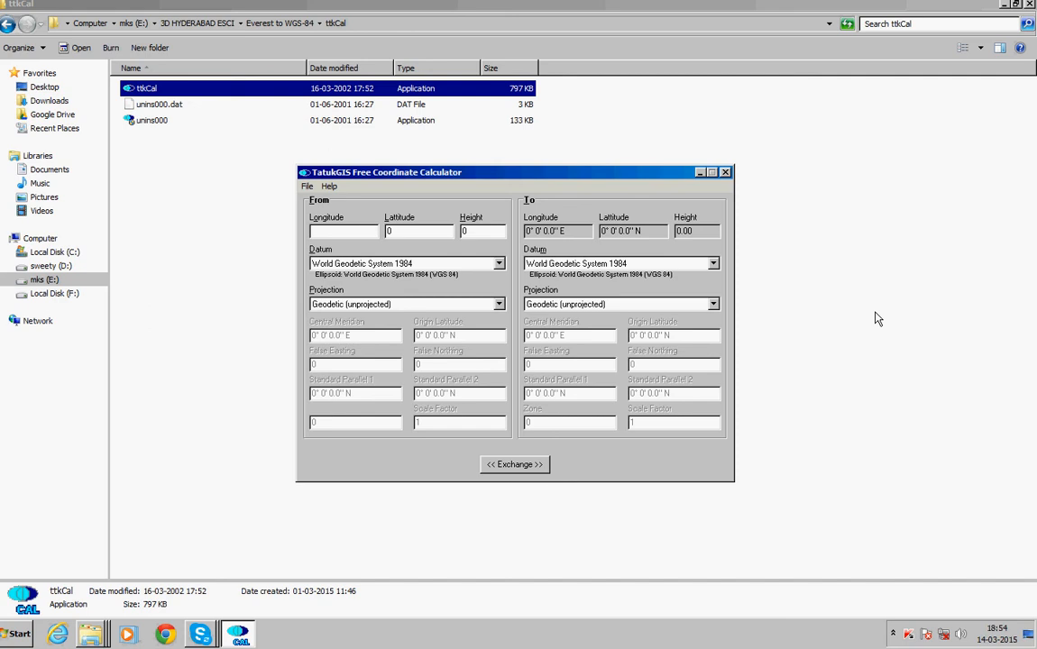
pyautogui.click(343, 231)
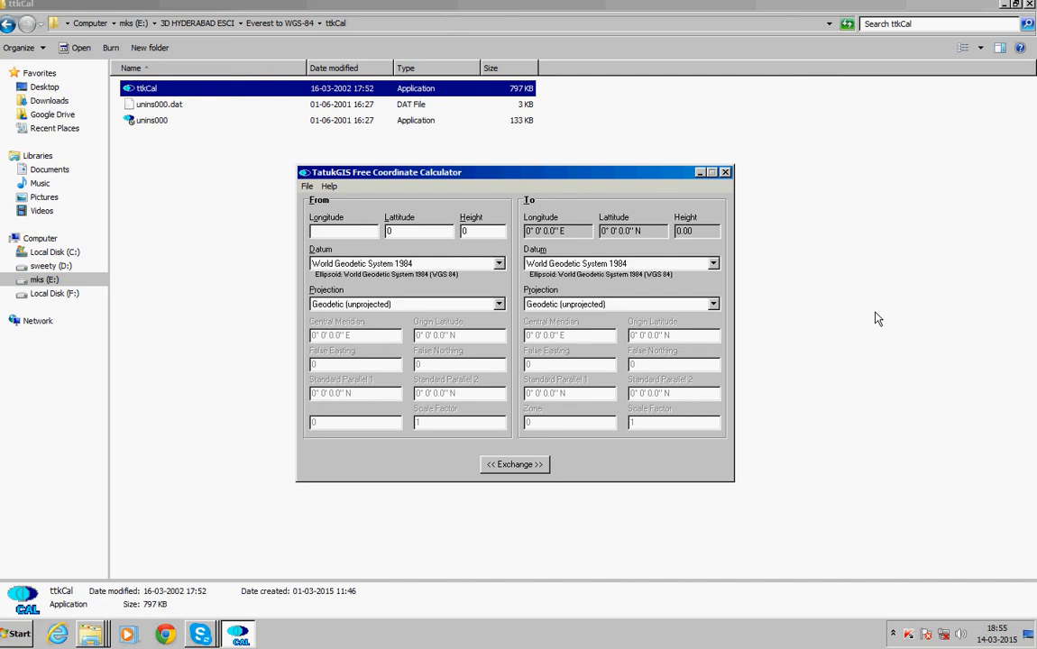
pyautogui.click(343, 231)
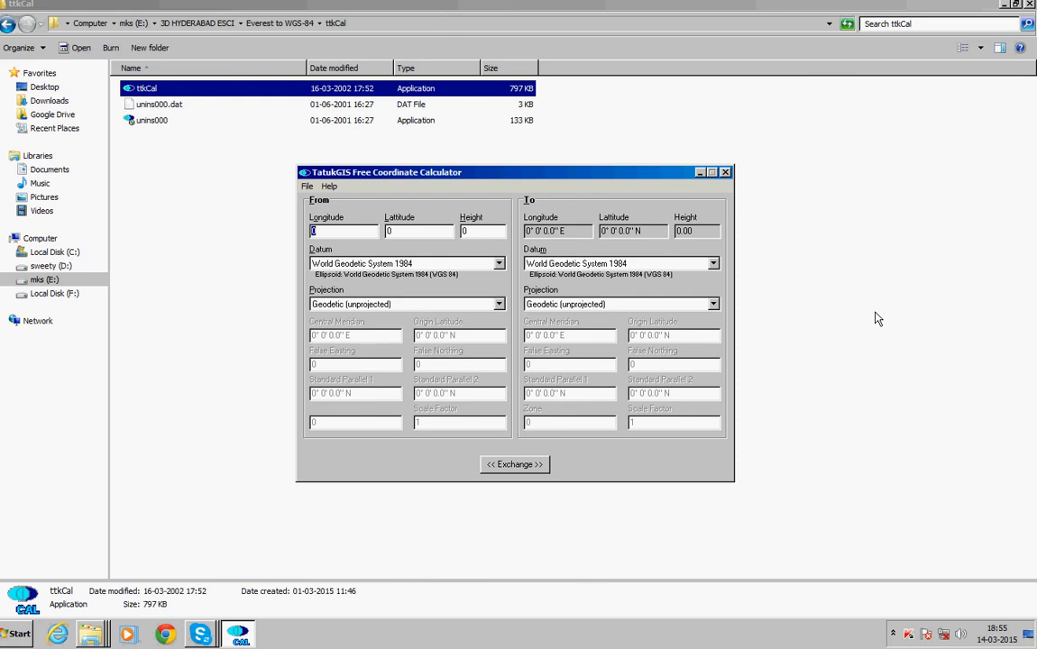
pyautogui.moveTo(795, 319)
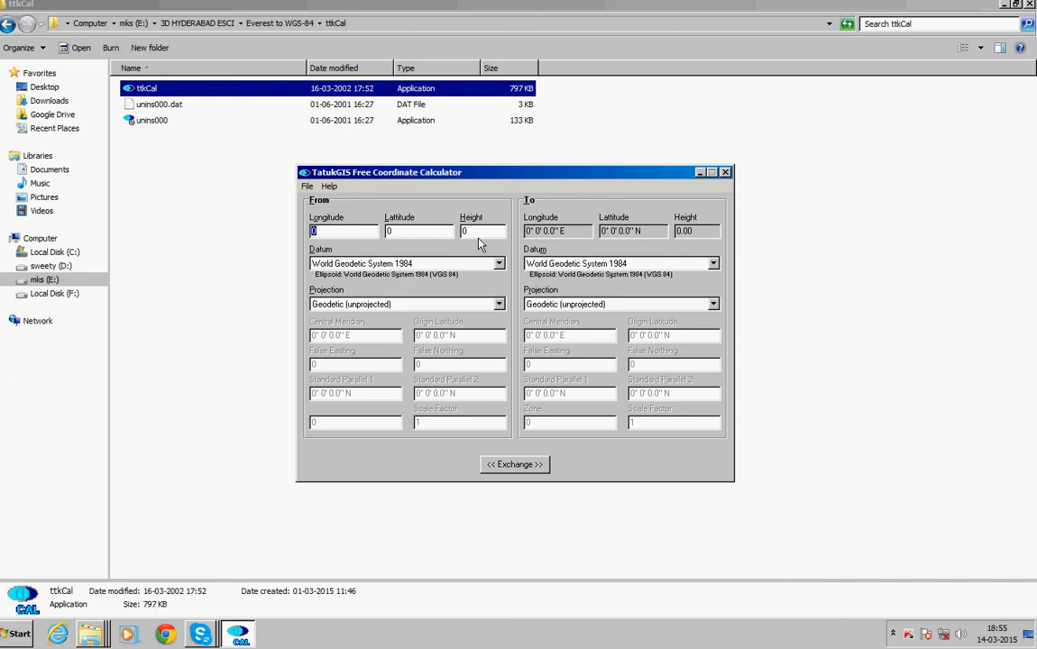
pyautogui.moveTo(595, 274)
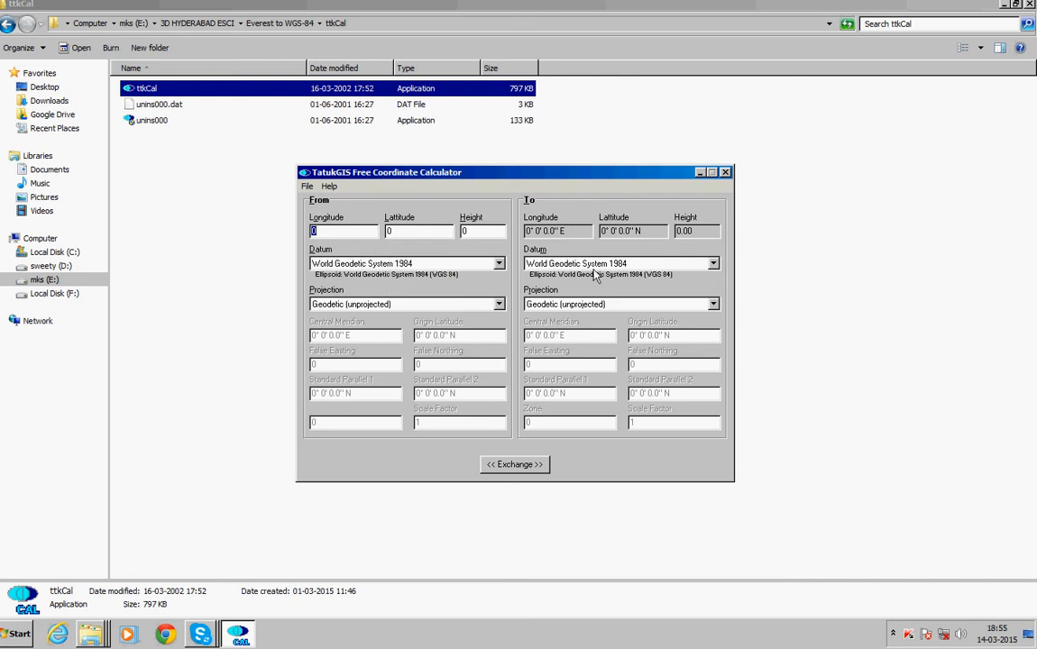
pyautogui.moveTo(613, 319)
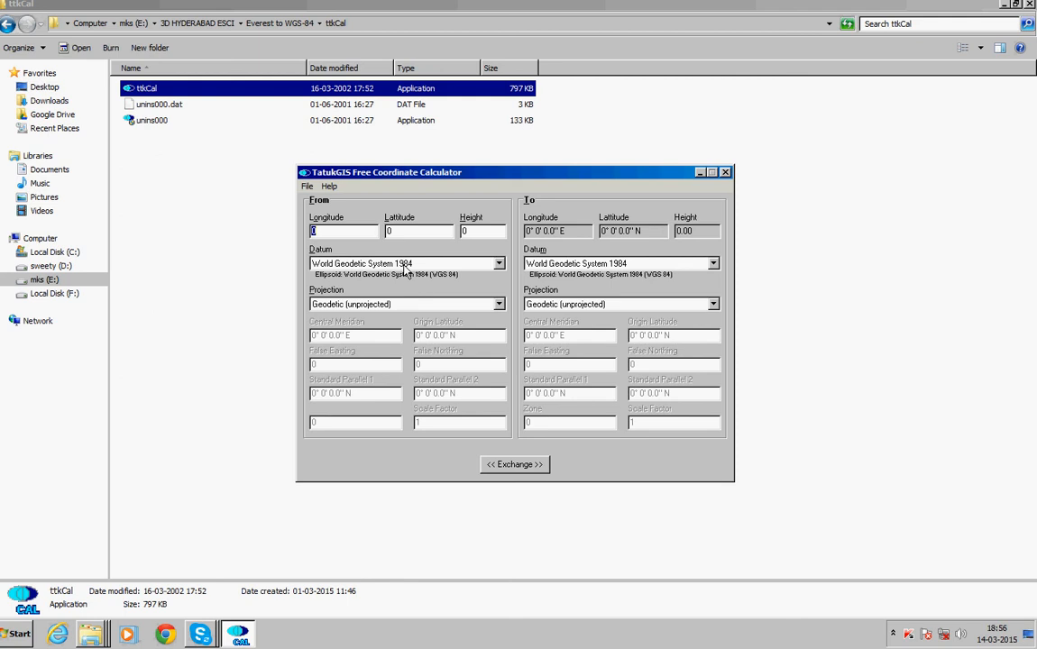
pyautogui.moveTo(357, 245)
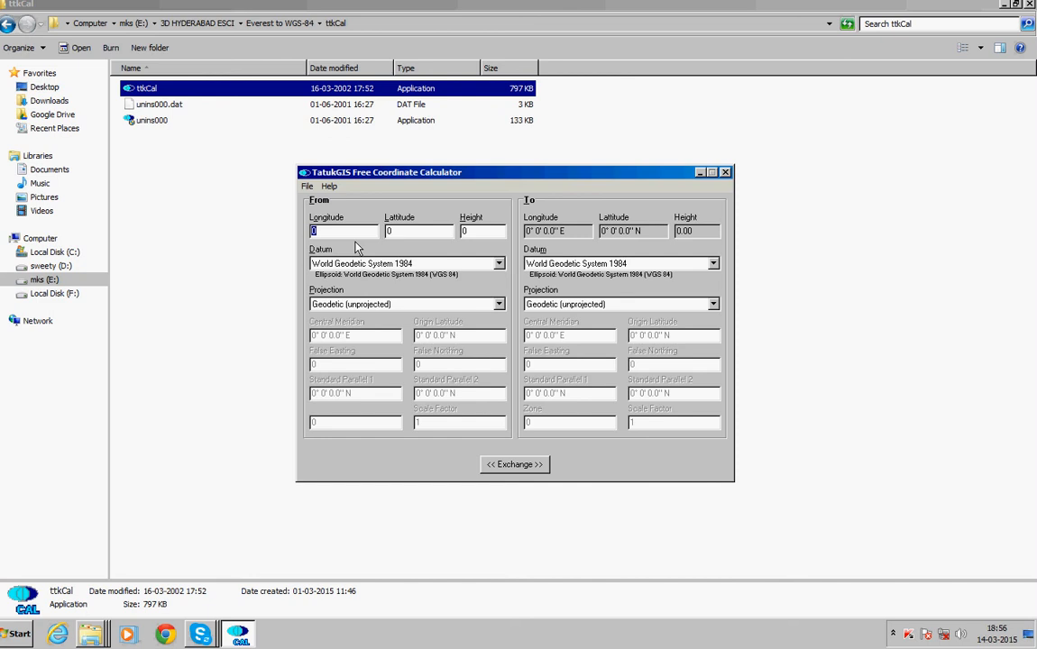
# Enter the From point as longitude 85.32314833, latitude 23.38058833, height 640.
pyautogui.write('85.32314')
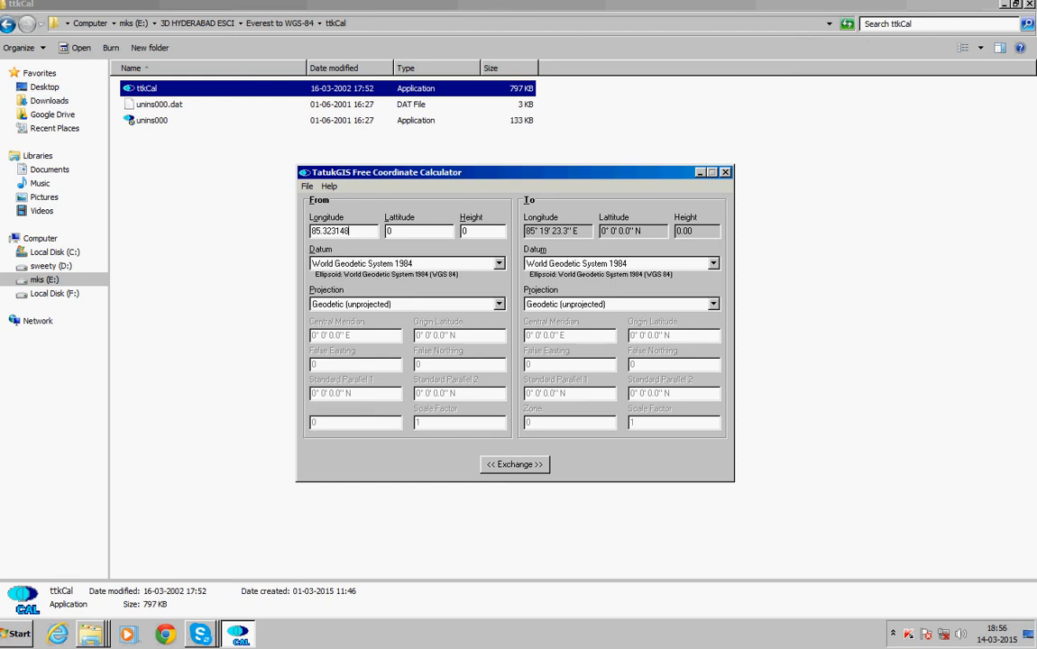
pyautogui.write('85.32314833')
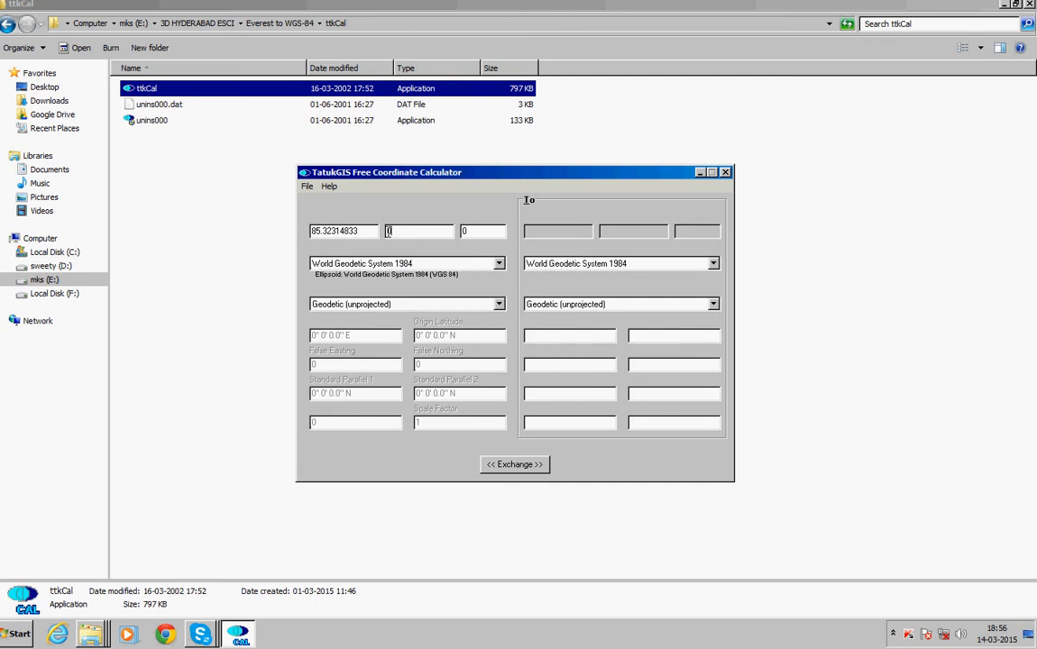
pyautogui.click(417, 231)
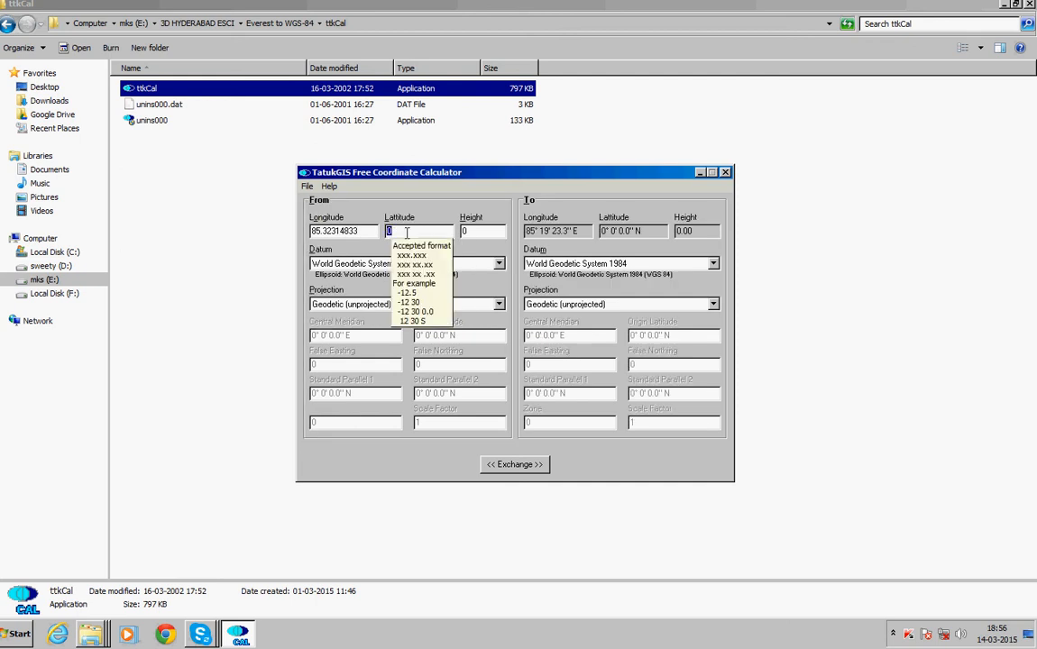
pyautogui.write('23.38058833')
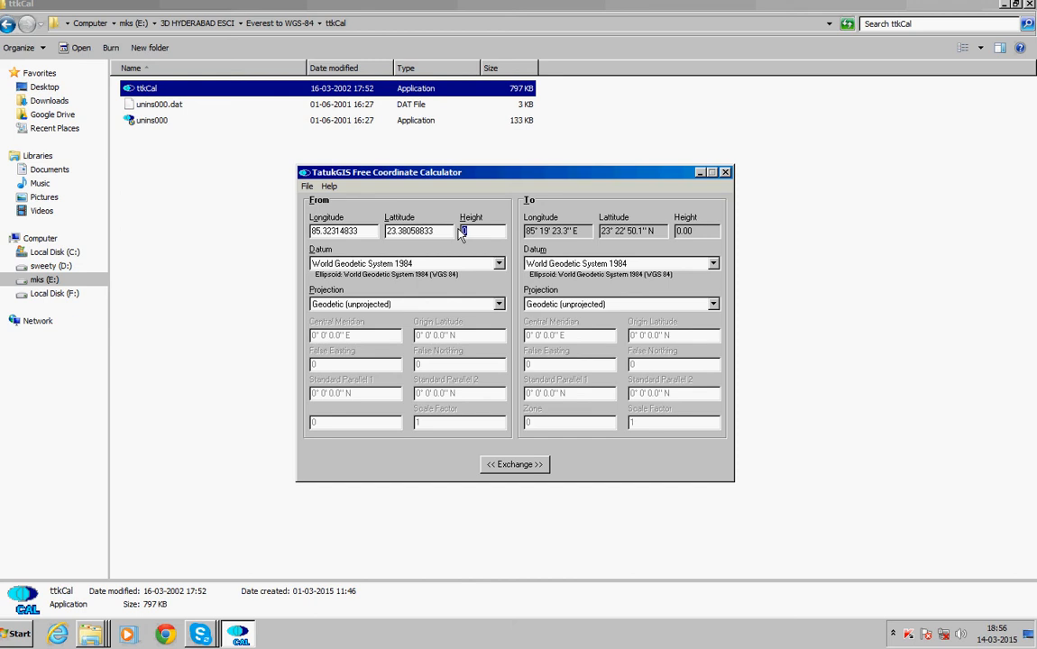
pyautogui.write('640')
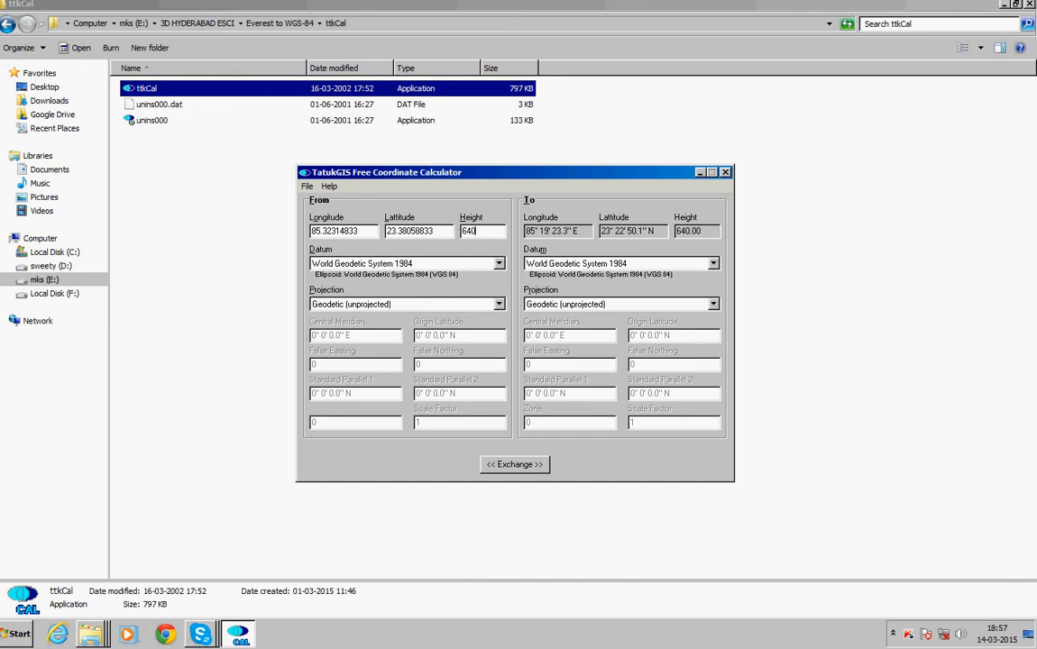
pyautogui.moveTo(418, 287)
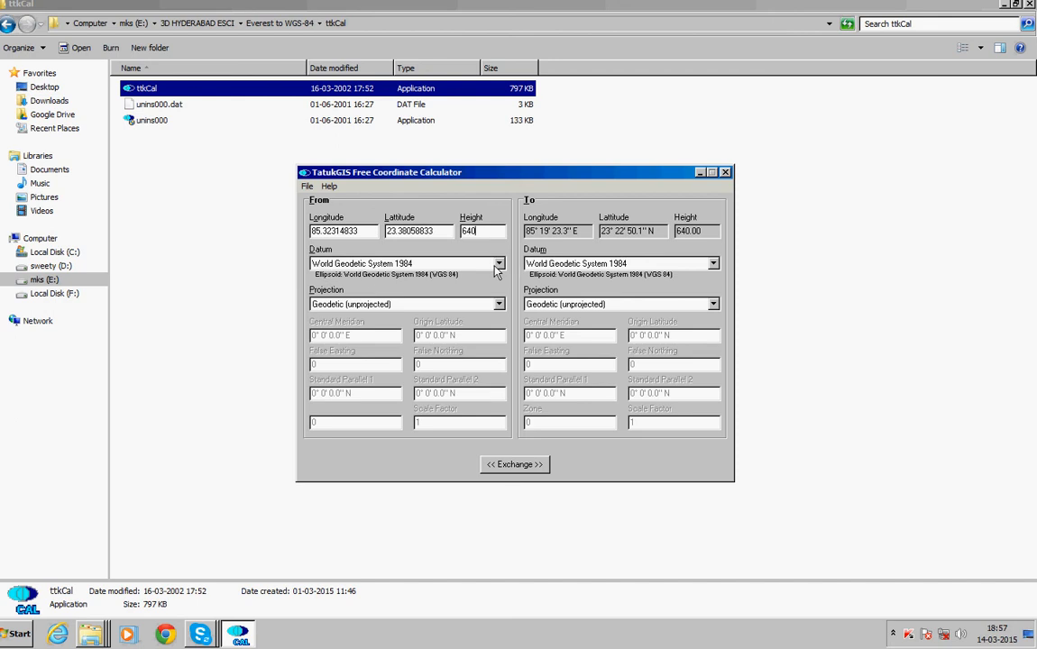
pyautogui.click(498, 263)
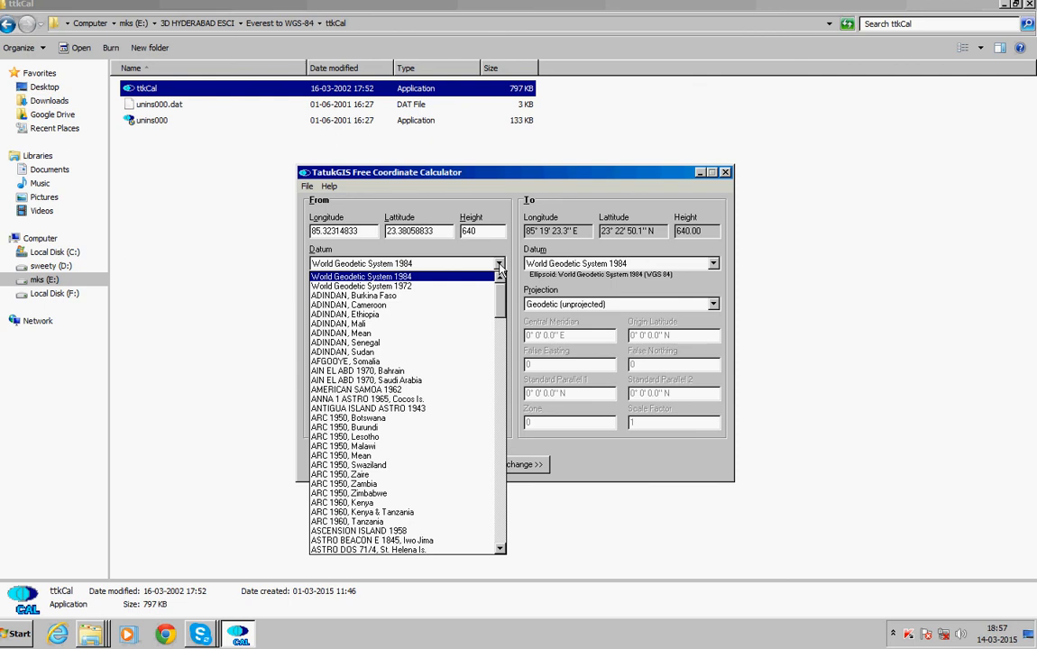
pyautogui.moveTo(448, 281)
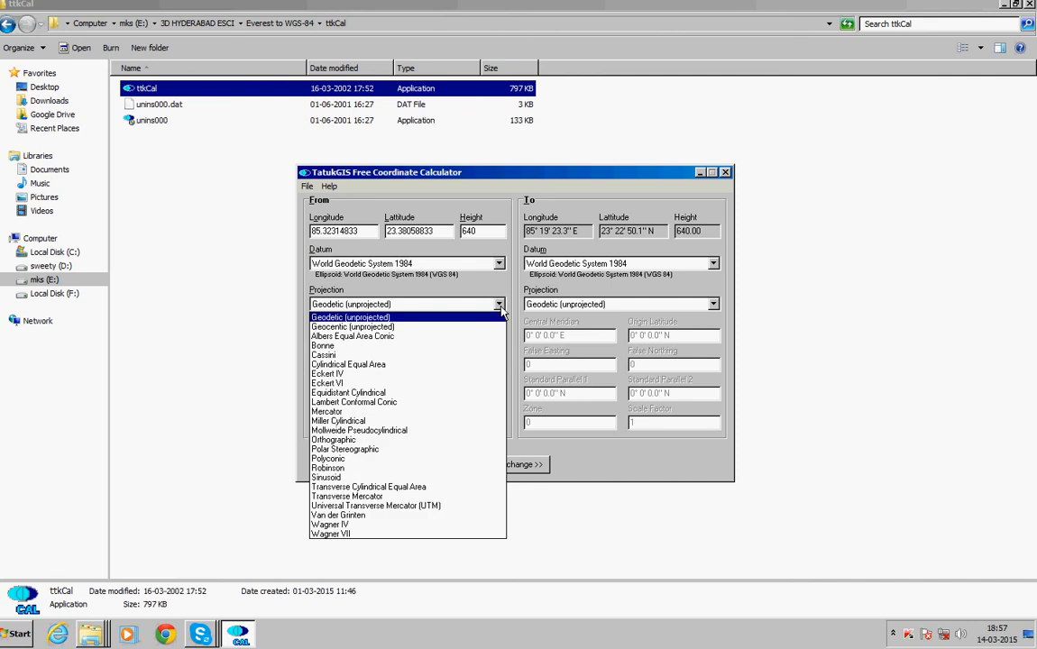
pyautogui.moveTo(388, 317)
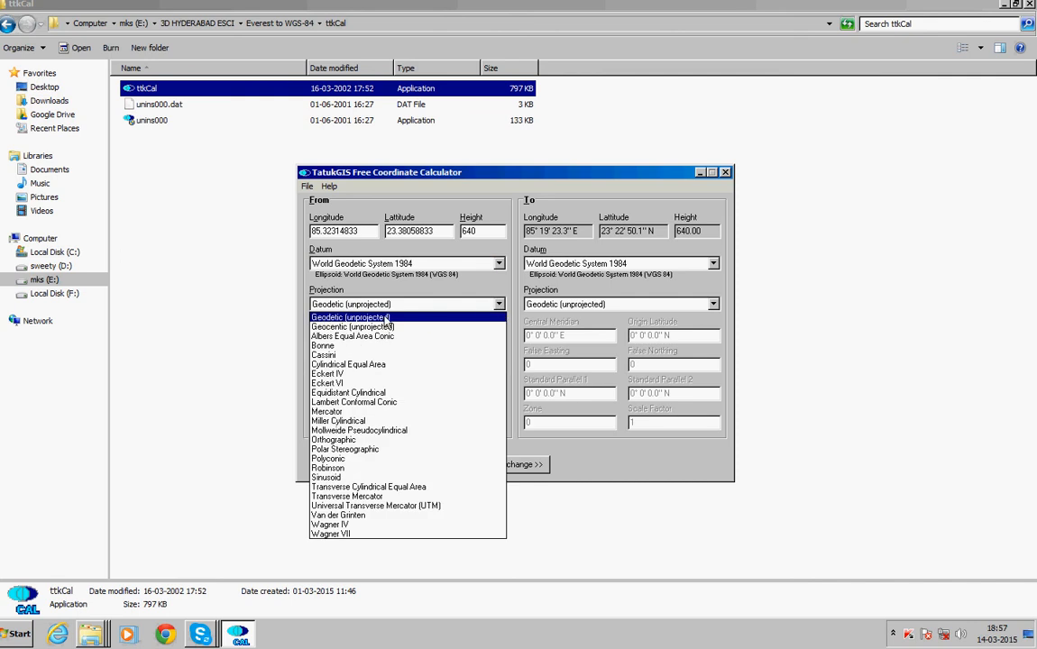
pyautogui.moveTo(393, 328)
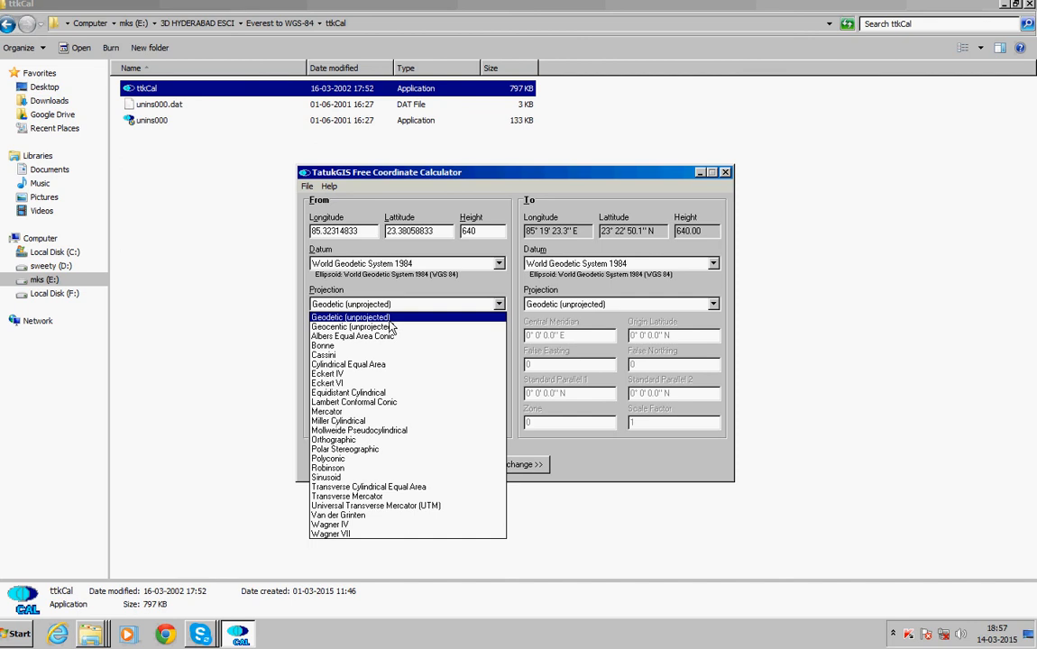
pyautogui.click(350, 318)
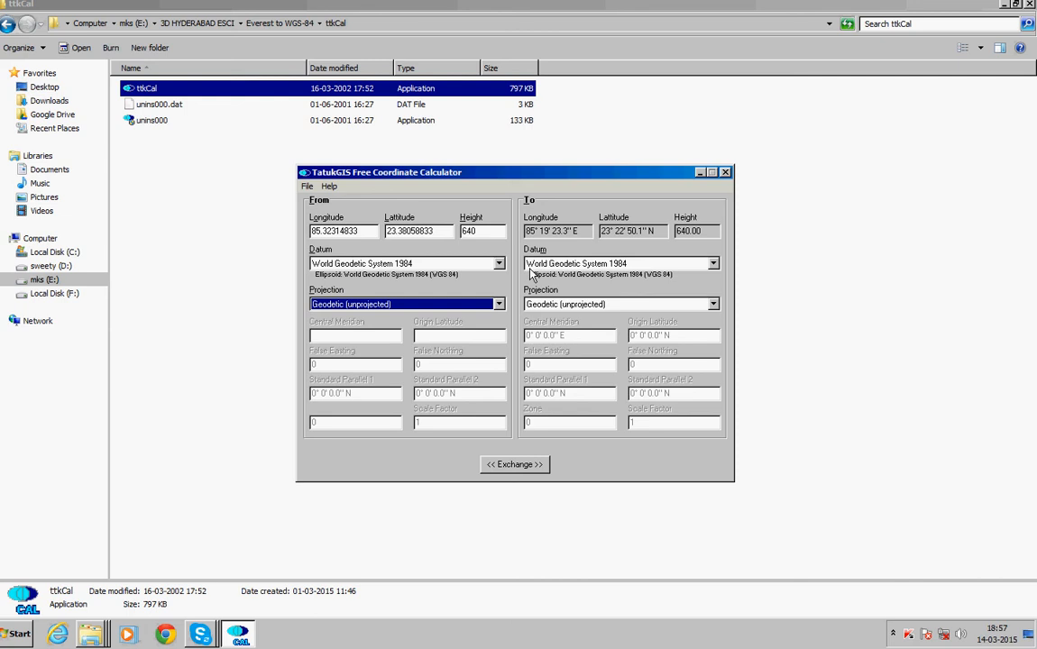
pyautogui.moveTo(560, 274)
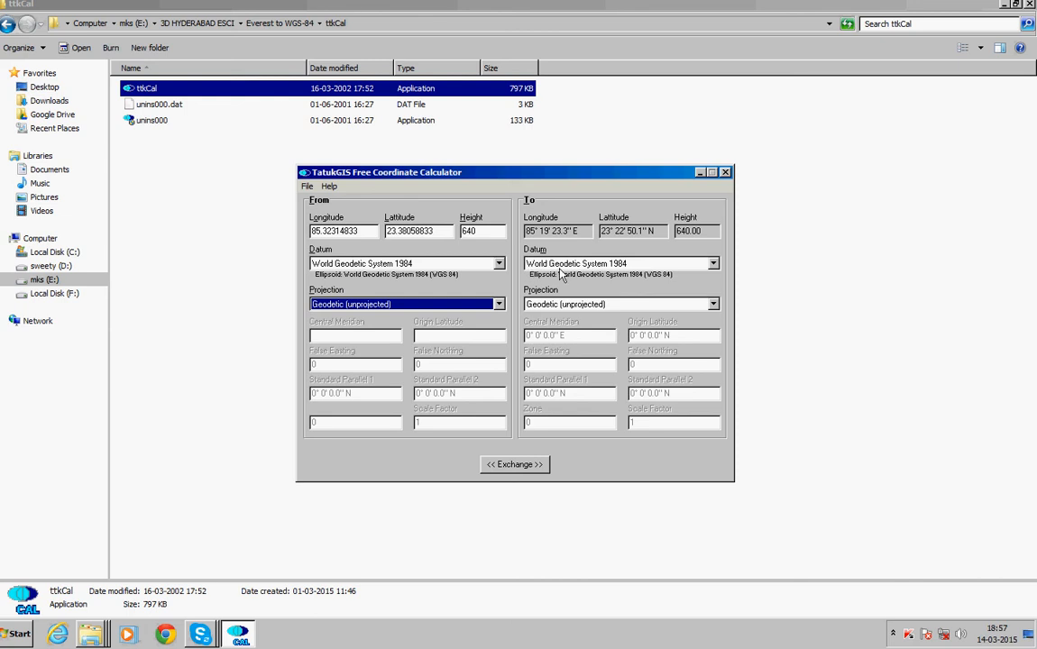
pyautogui.moveTo(624, 275)
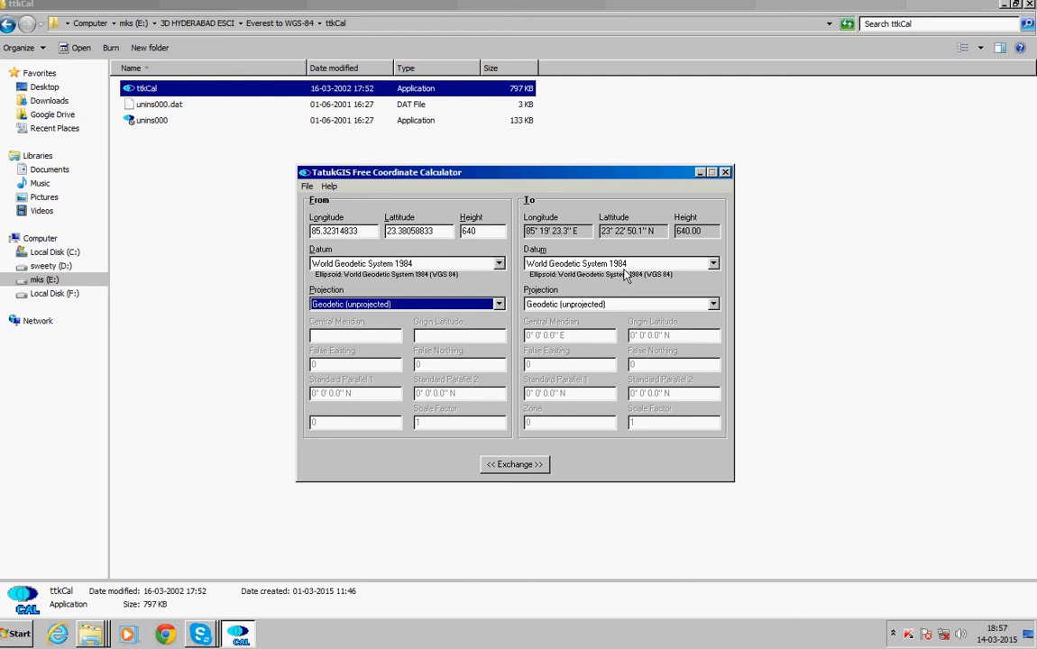
pyautogui.moveTo(594, 310)
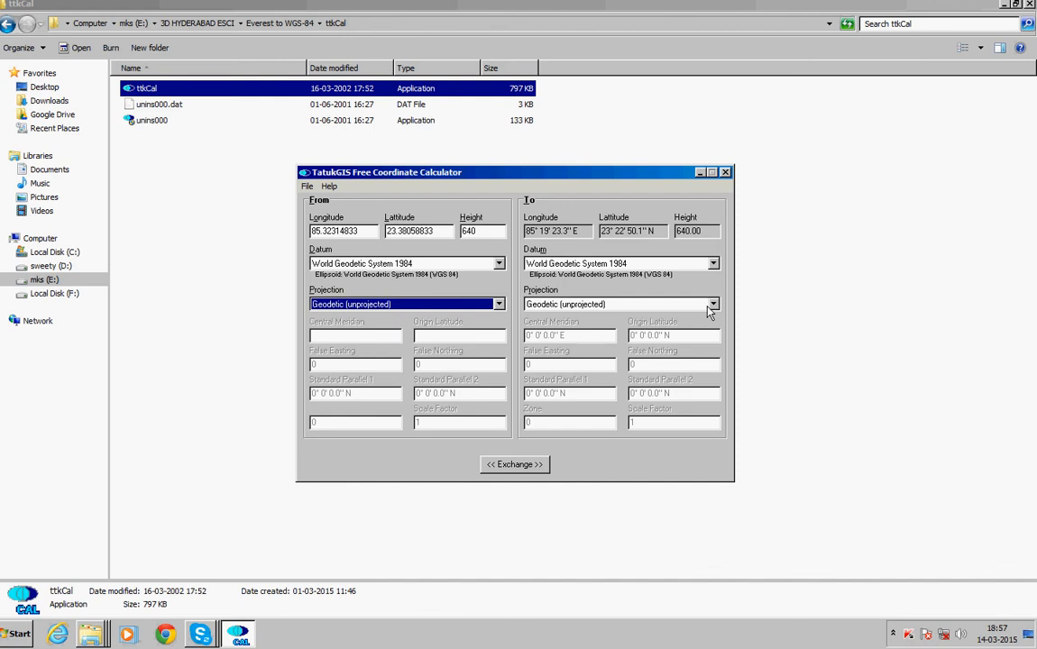
# Set the To projection to Lambert Conformal Conic, yielding X/Y output values.
pyautogui.click(715, 303)
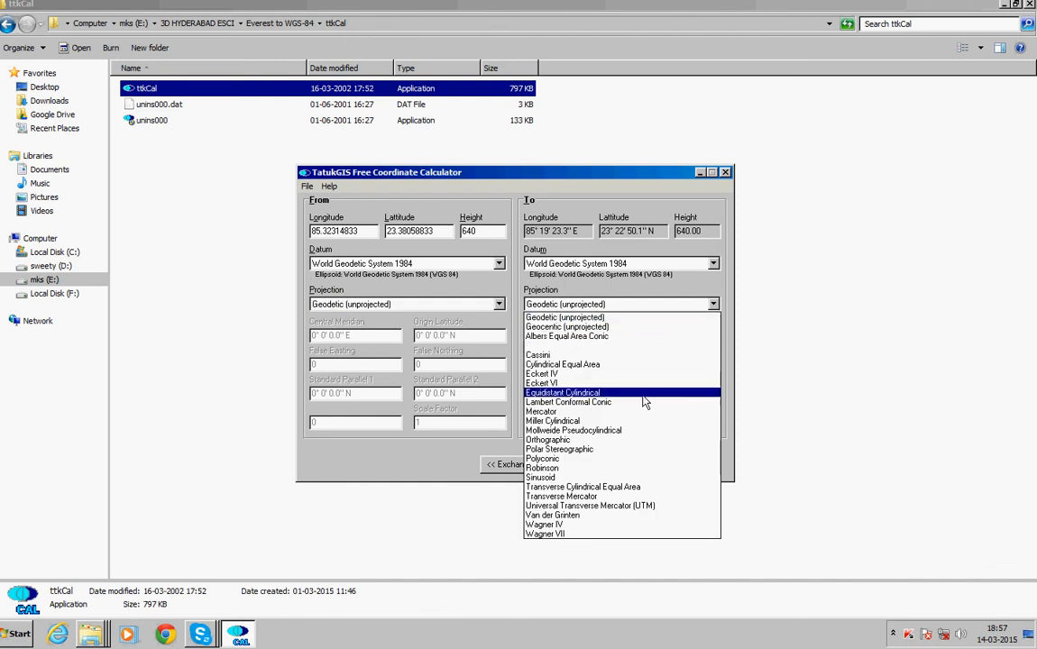
pyautogui.moveTo(657, 411)
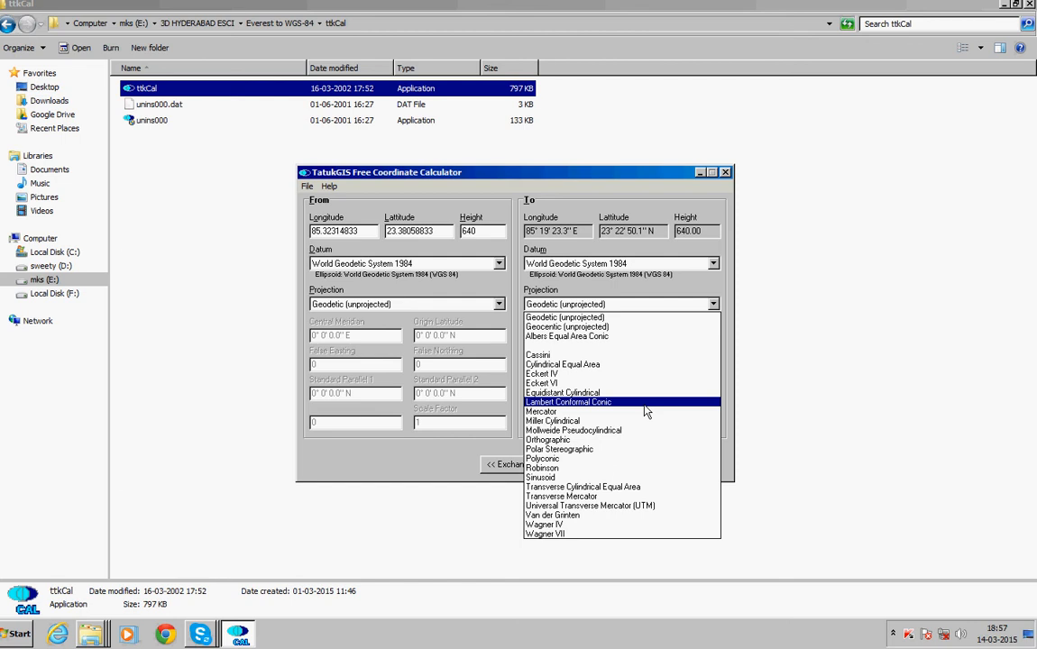
pyautogui.click(568, 400)
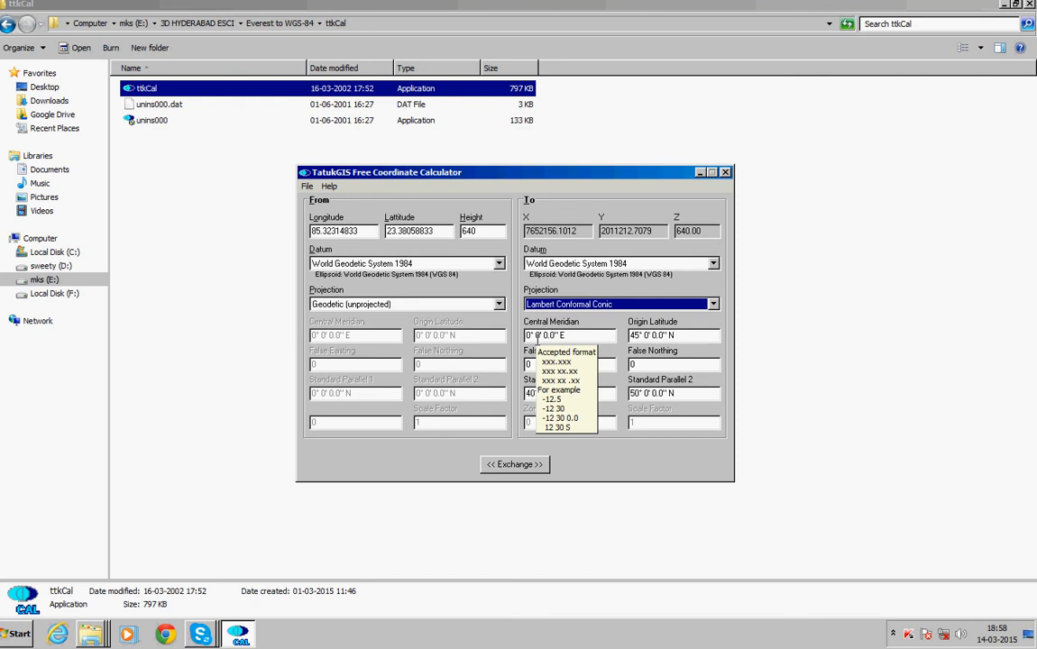
pyautogui.click(606, 365)
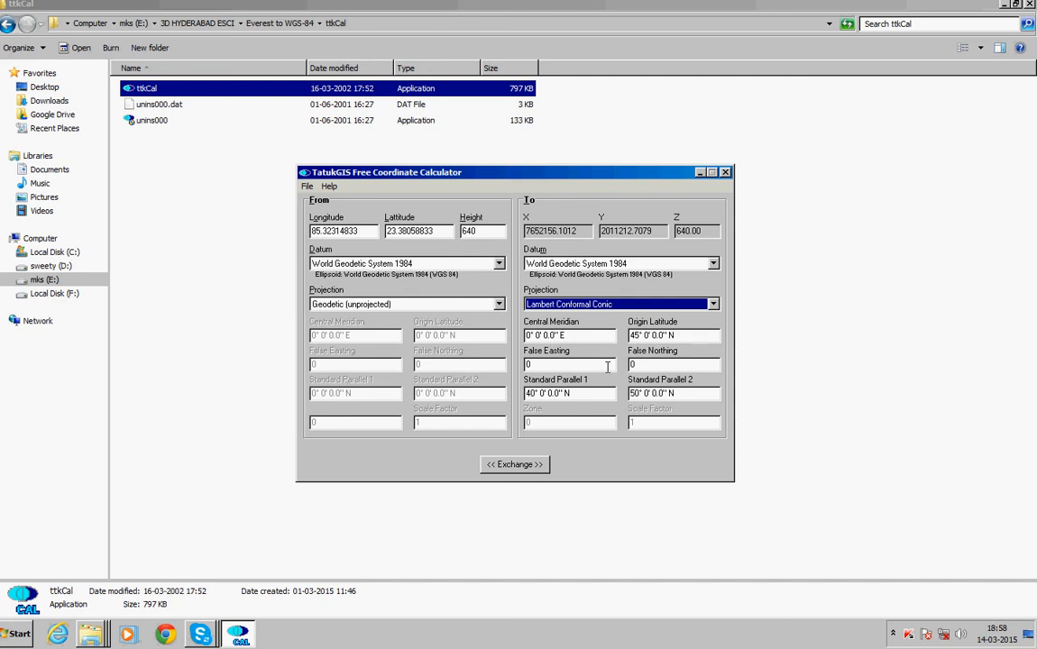
pyautogui.moveTo(535, 346)
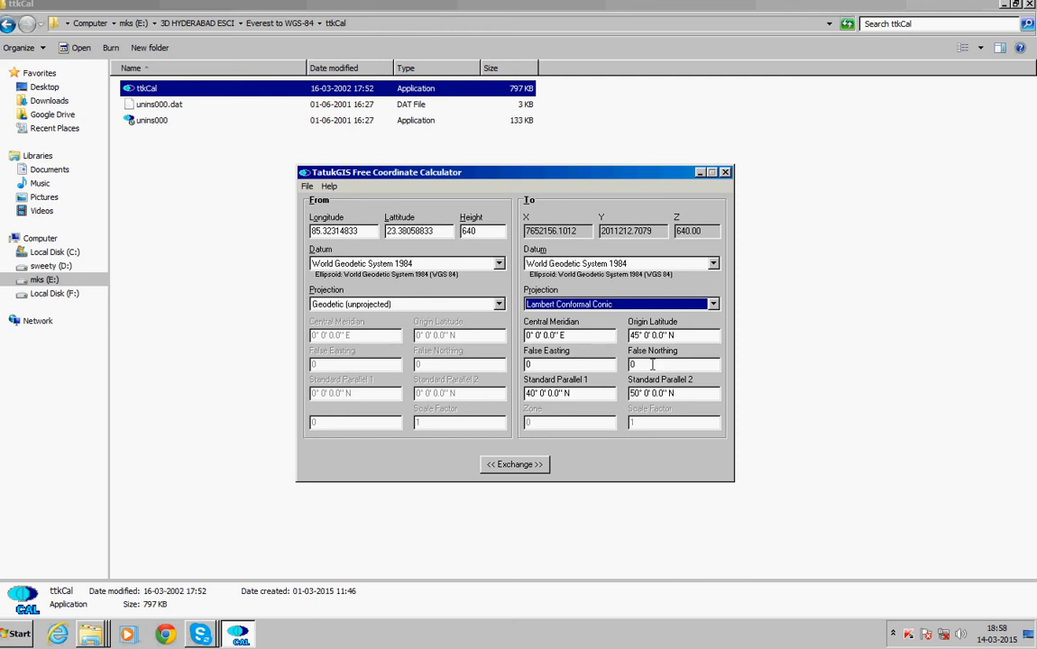
pyautogui.moveTo(686, 368)
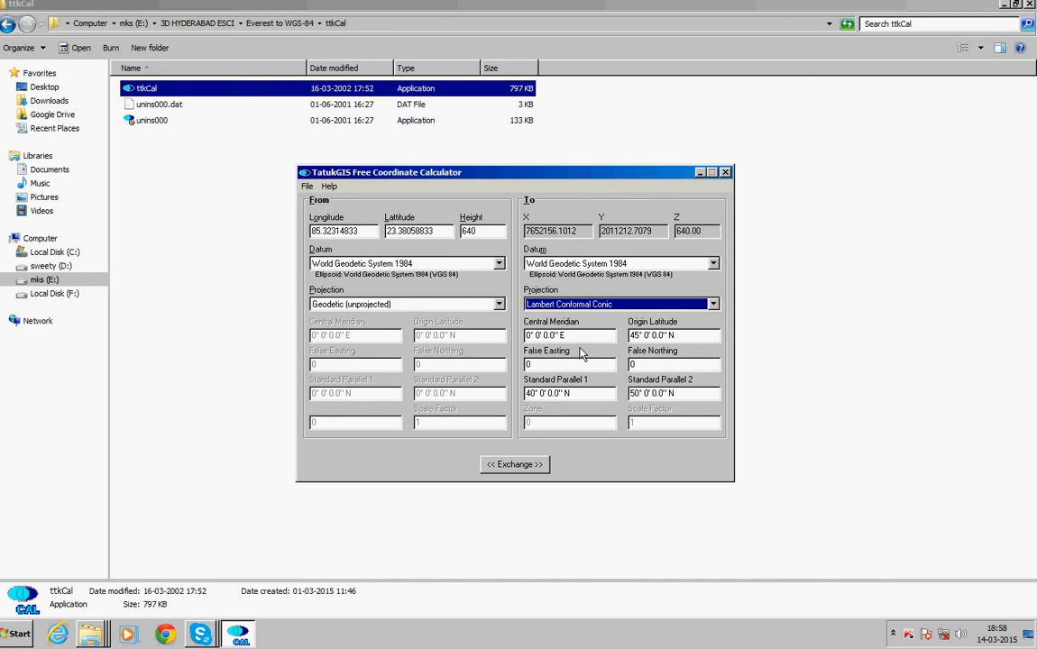
# Set the Lambert central meridian to 84 and origin latitude to 20.
pyautogui.click(568, 335)
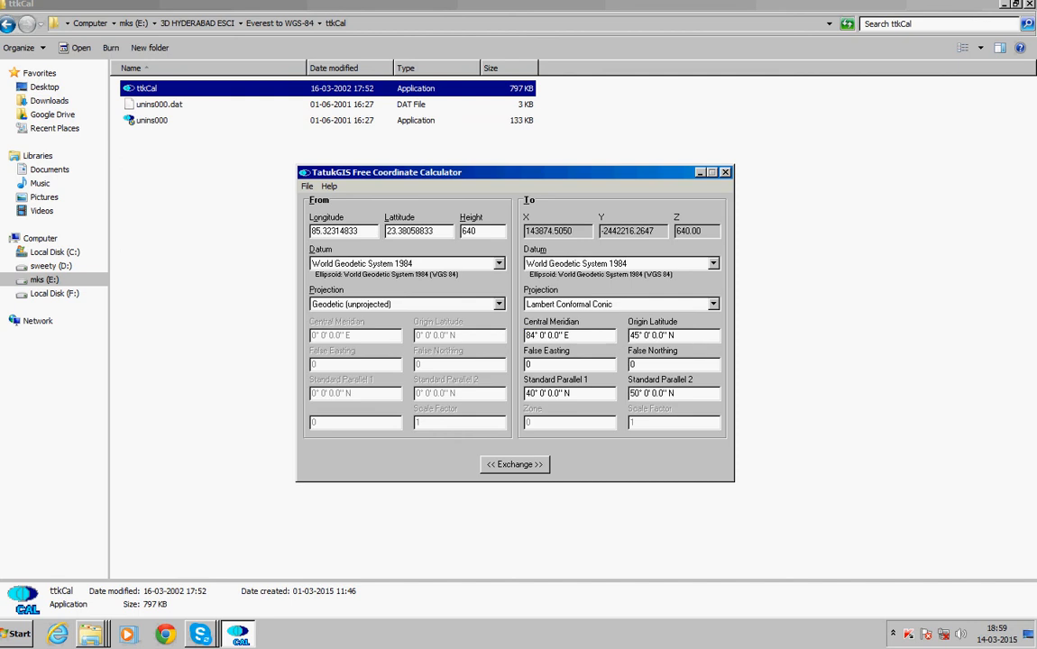
pyautogui.click(671, 333)
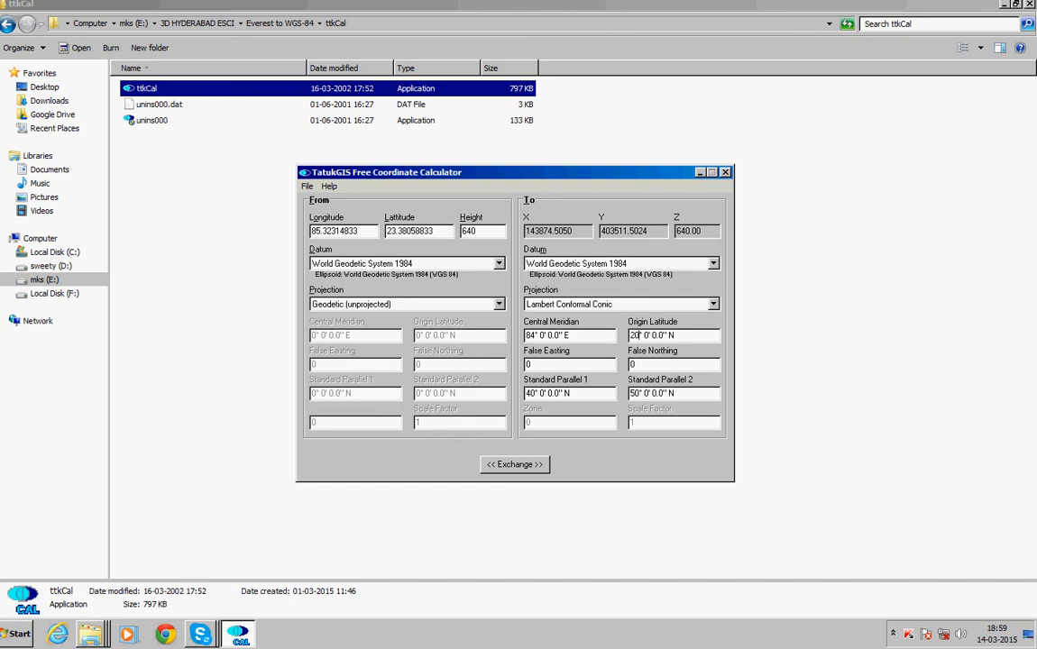
pyautogui.moveTo(584, 410)
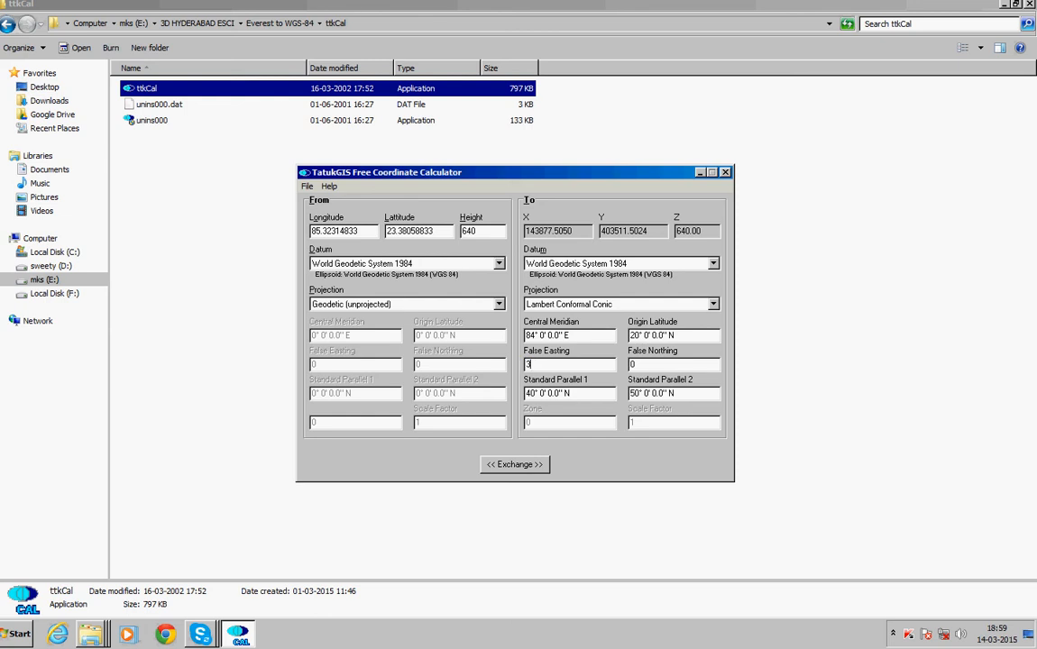
# Set false easting 3000000 and false northing 1000000 so the X/Y results recalculate.
pyautogui.write('000000')
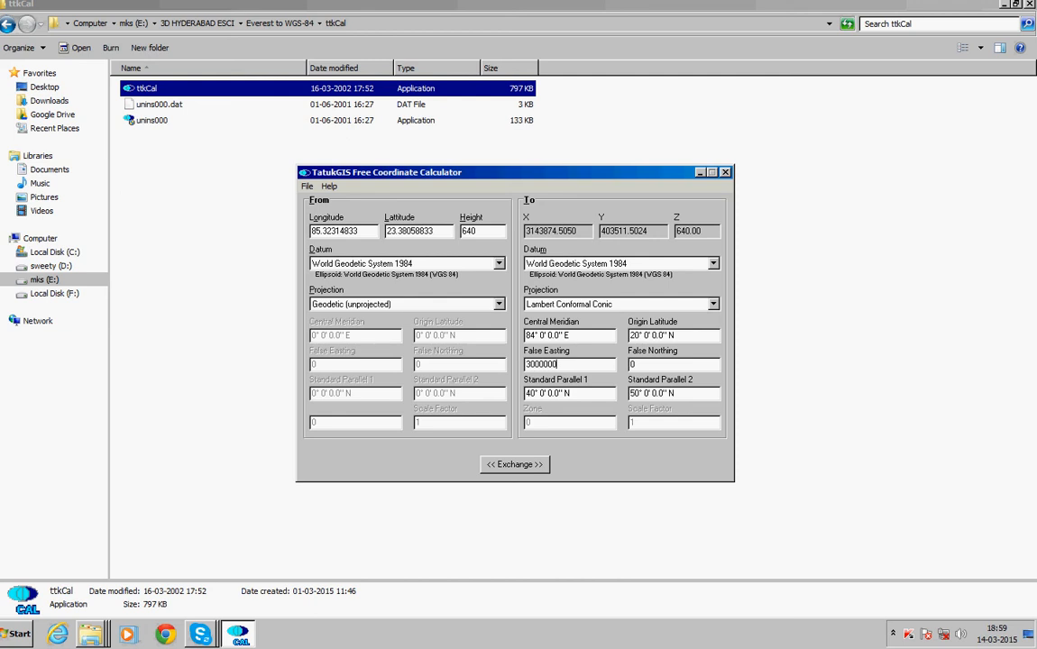
pyautogui.click(675, 365)
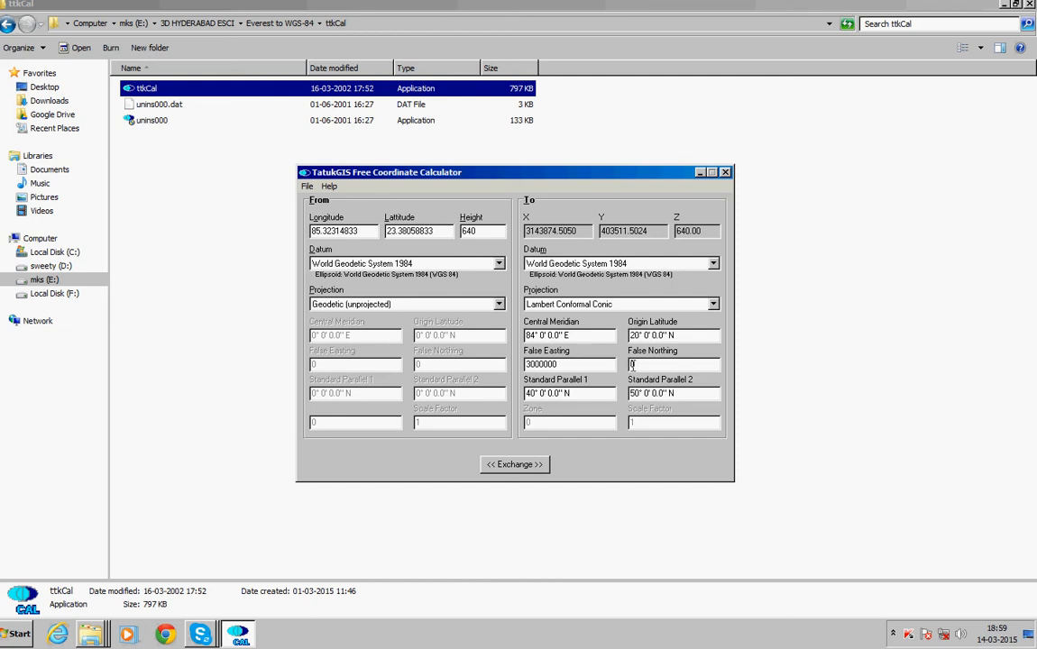
pyautogui.write('10')
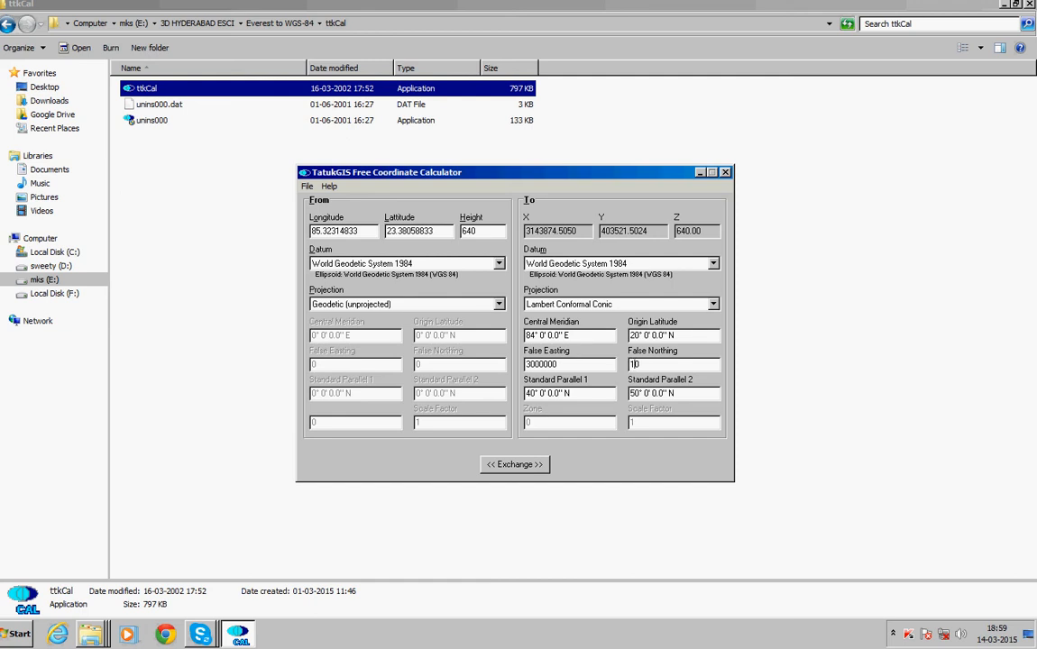
pyautogui.write('00000')
pyautogui.click(570, 393)
pyautogui.write('21')
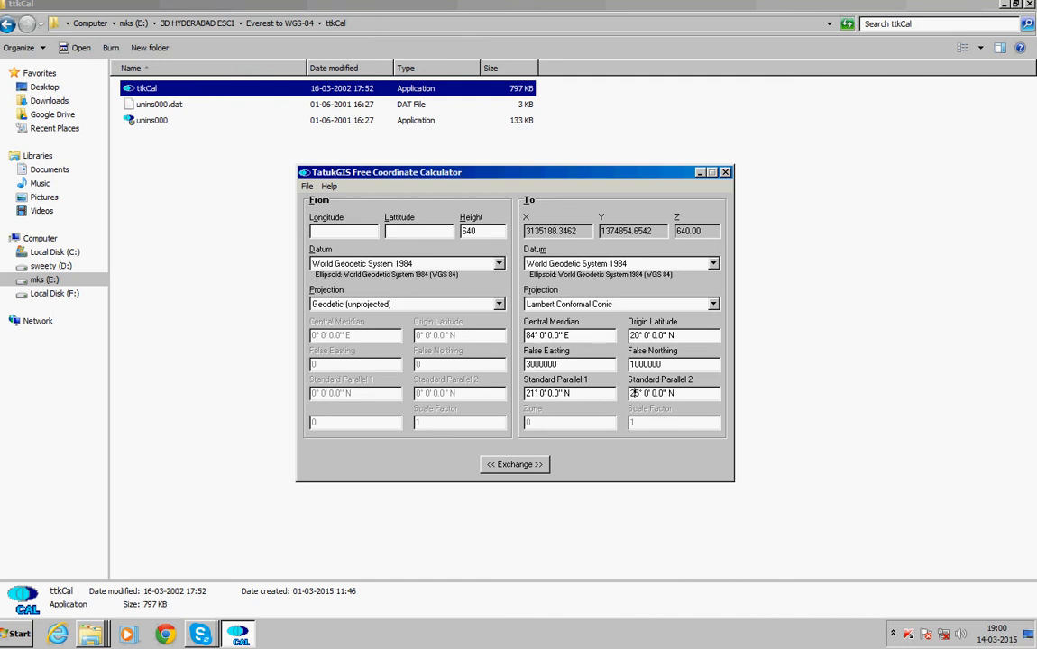
pyautogui.moveTo(804, 386)
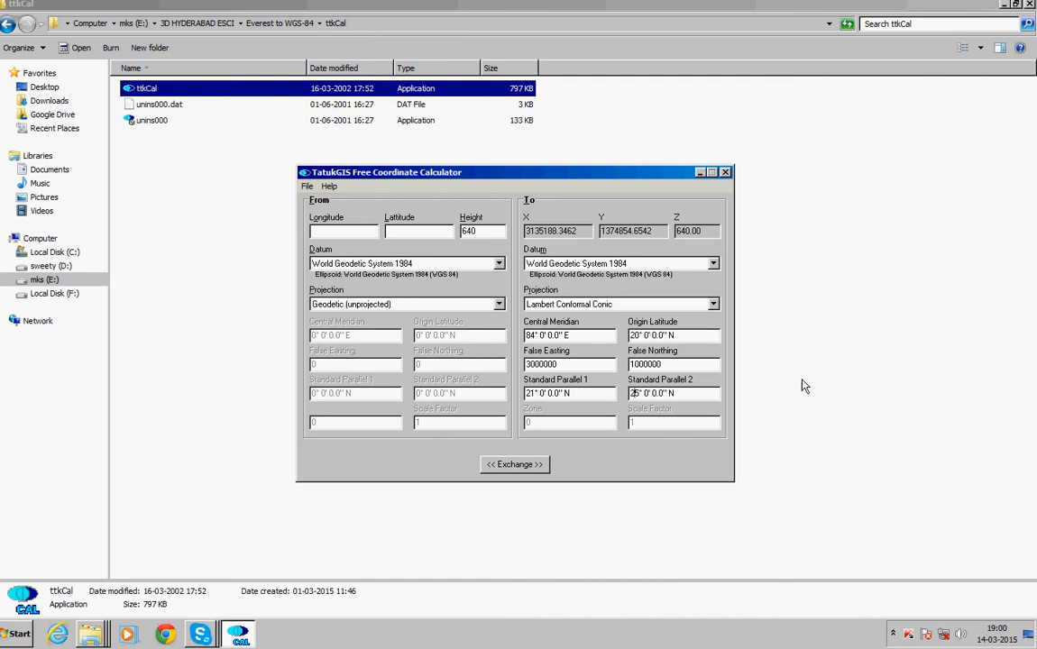
pyautogui.moveTo(736, 379)
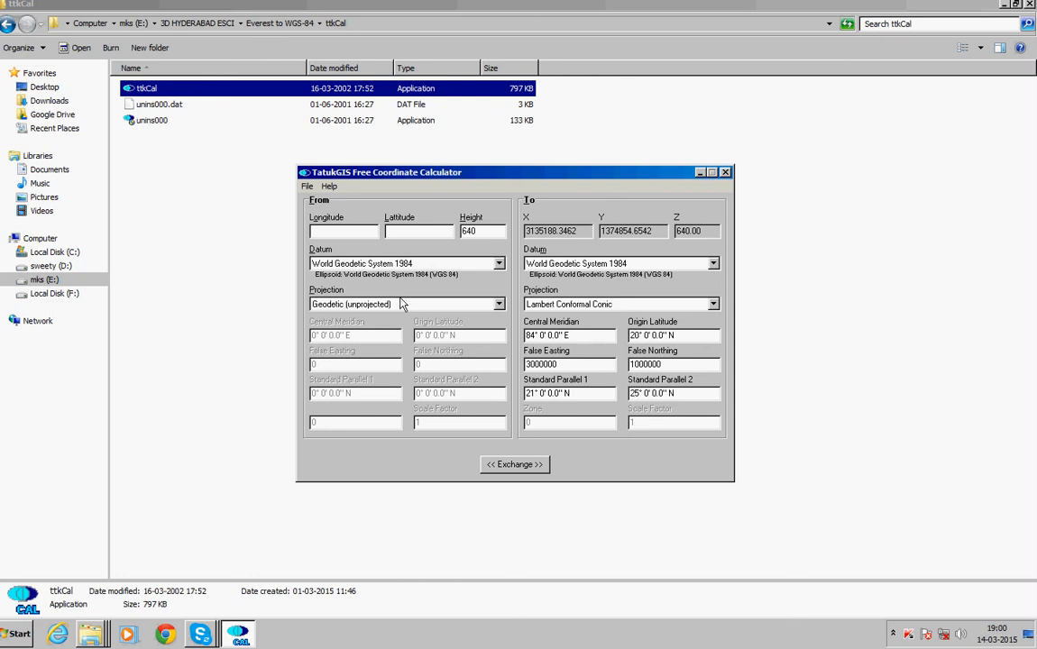
pyautogui.click(342, 230)
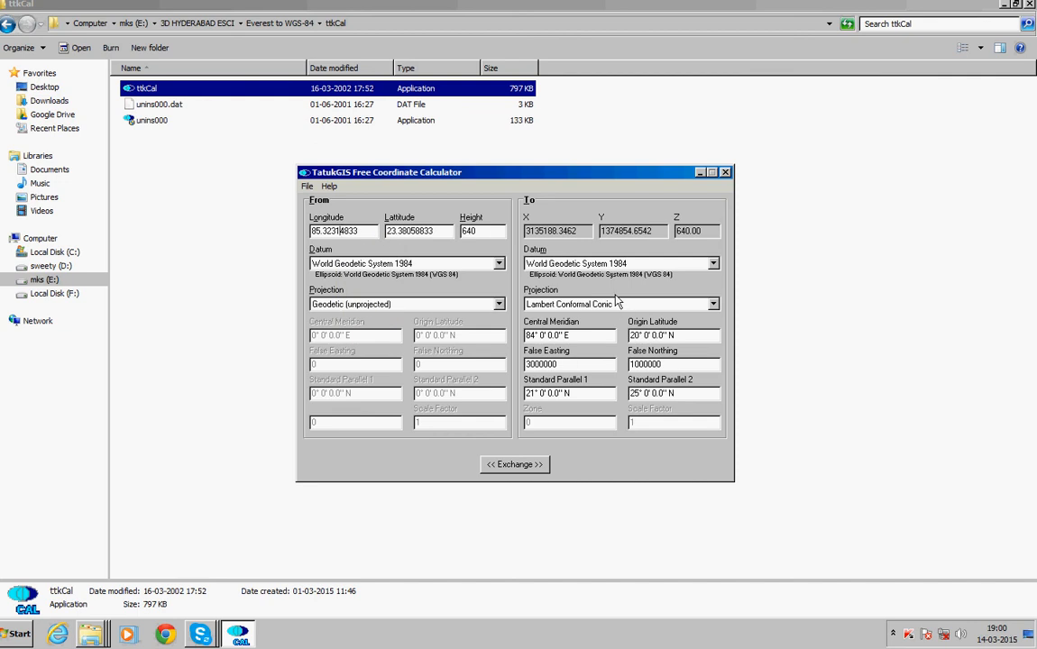
pyautogui.moveTo(319, 249)
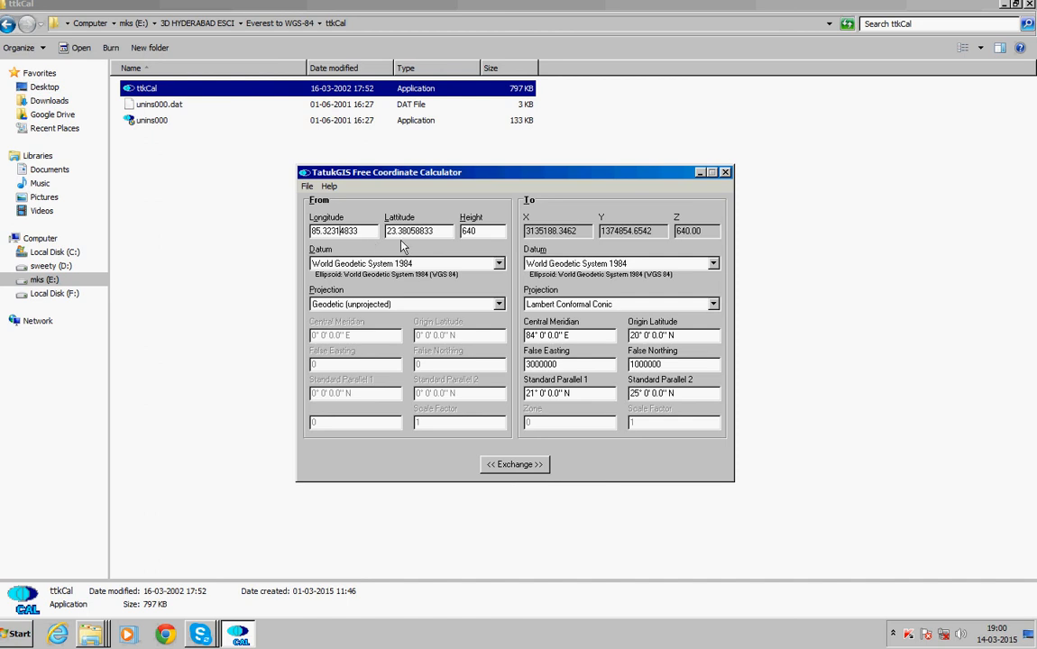
pyautogui.moveTo(429, 244)
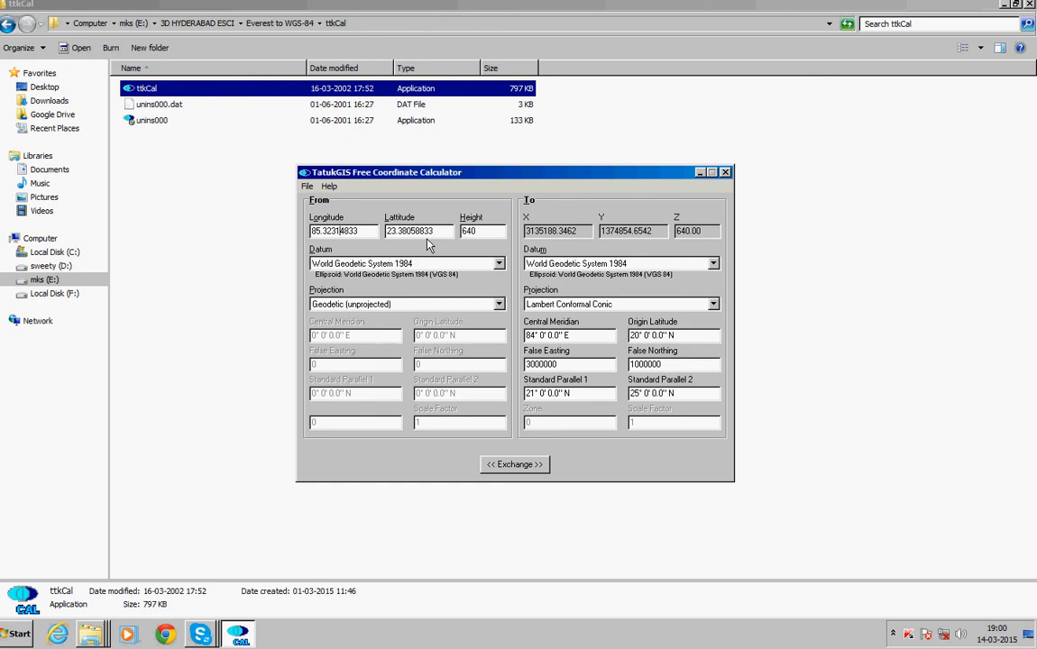
pyautogui.moveTo(472, 278)
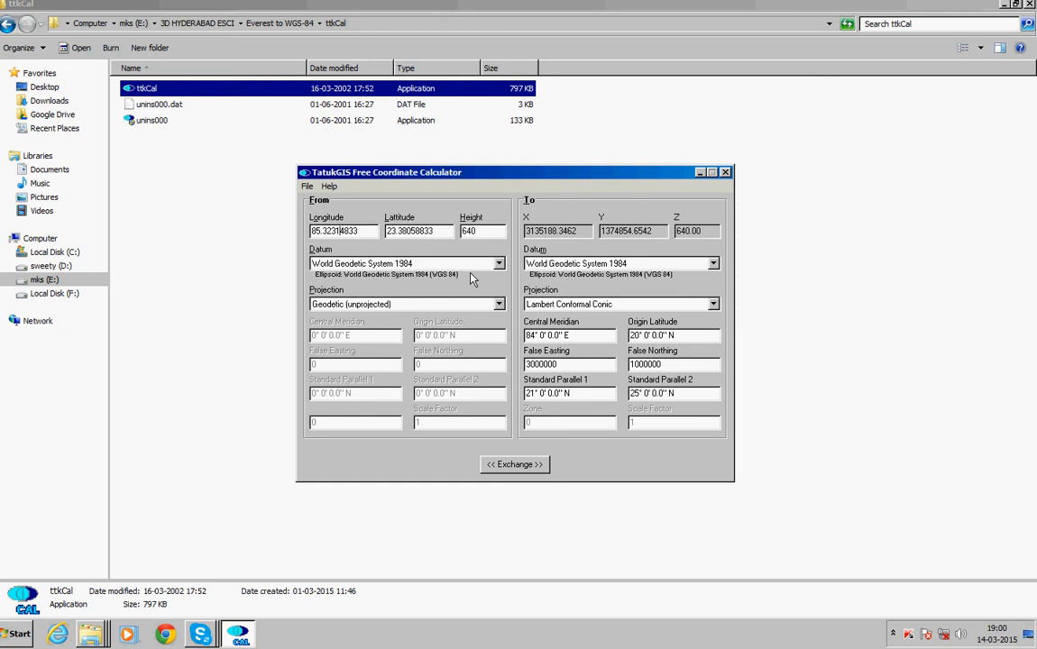
pyautogui.moveTo(393, 283)
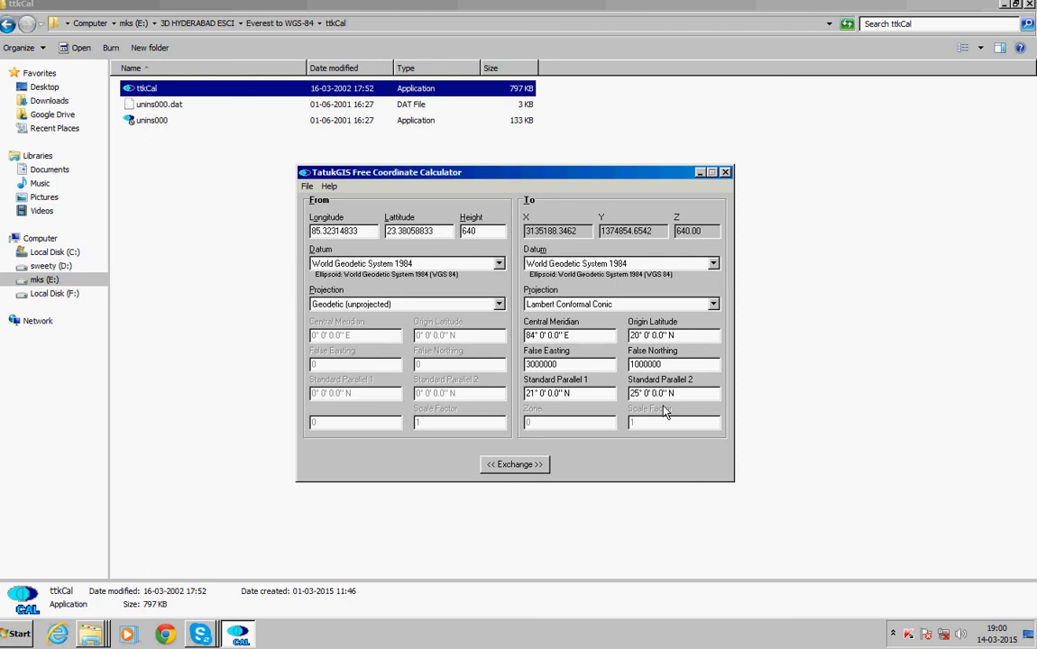
pyautogui.moveTo(628, 433)
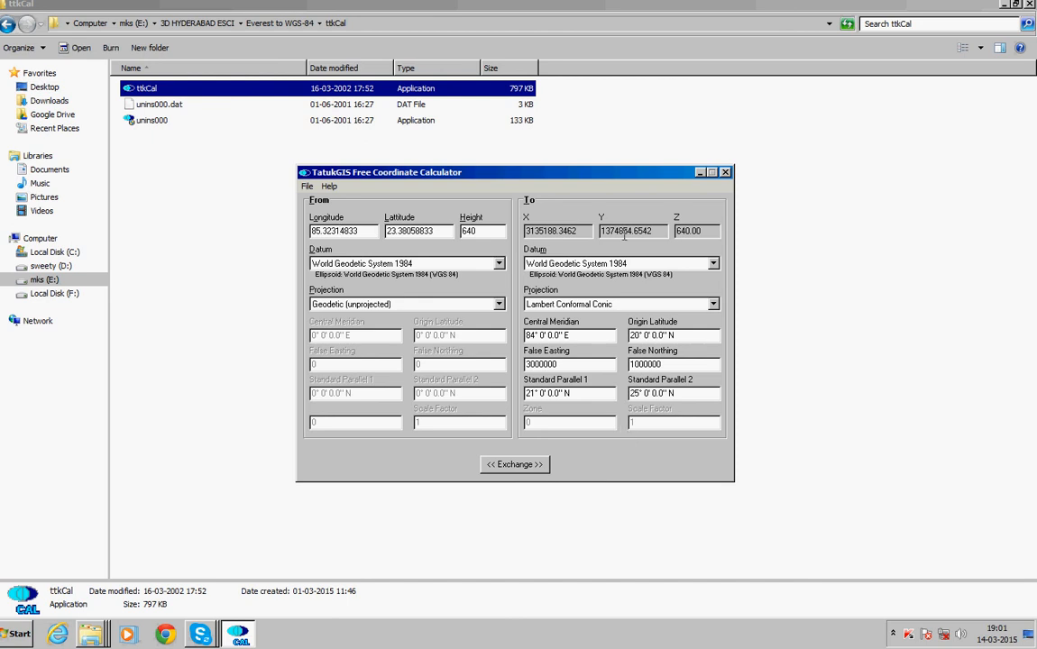
pyautogui.moveTo(806, 352)
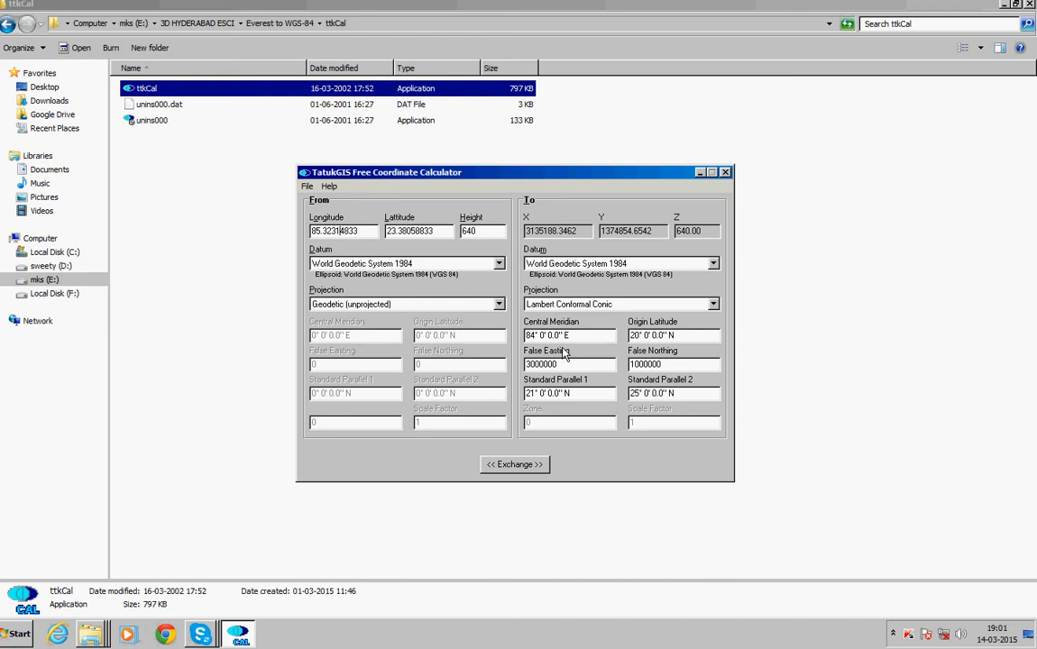
pyautogui.moveTo(544, 249)
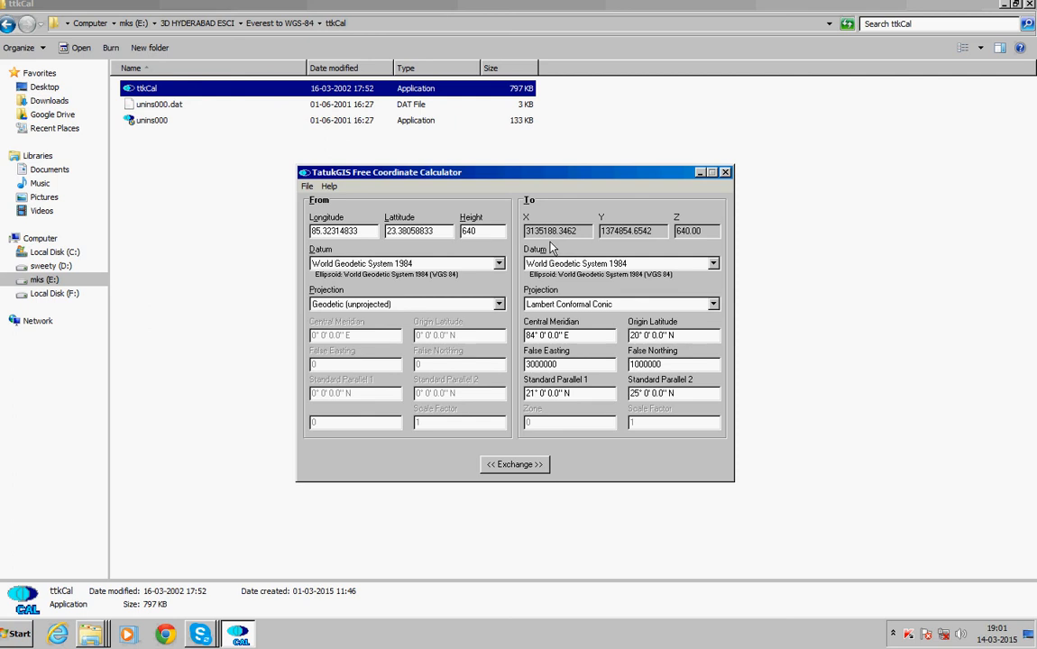
pyautogui.moveTo(431, 274)
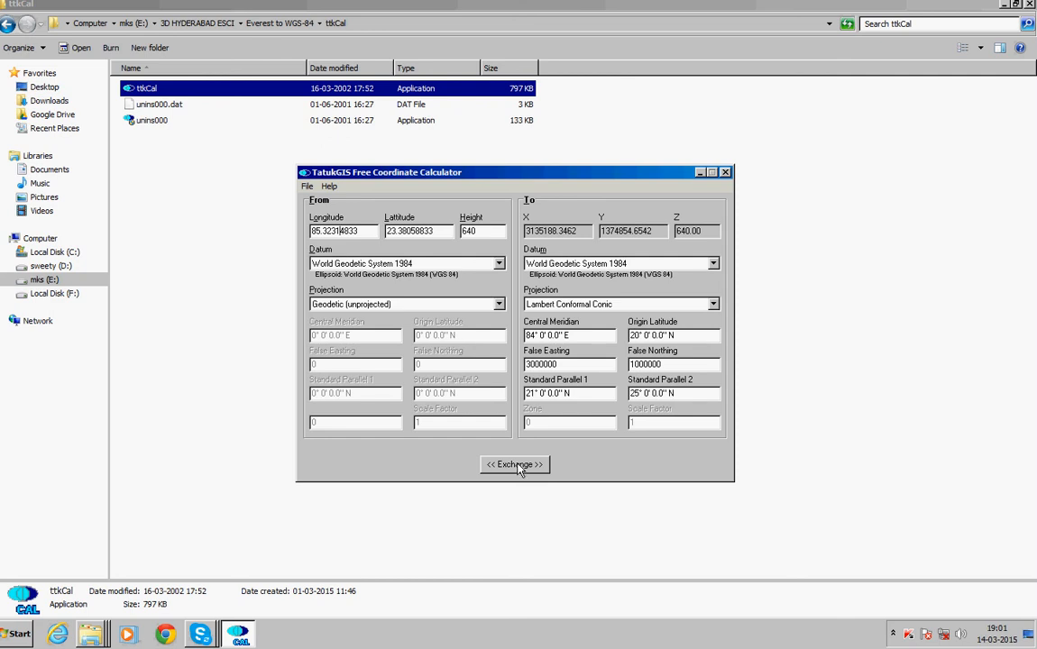
# Exchange From and To twice, converting Lambert X/Y back to 85°19'23.3"E, 23°22'50.1"N and again.
pyautogui.click(514, 465)
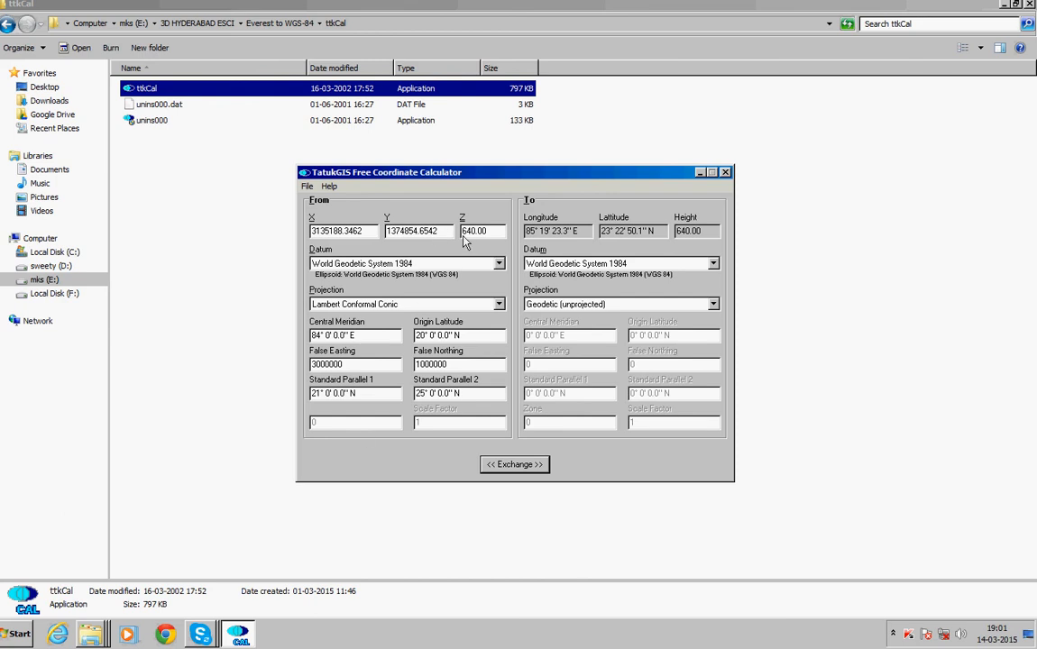
pyautogui.moveTo(523, 209)
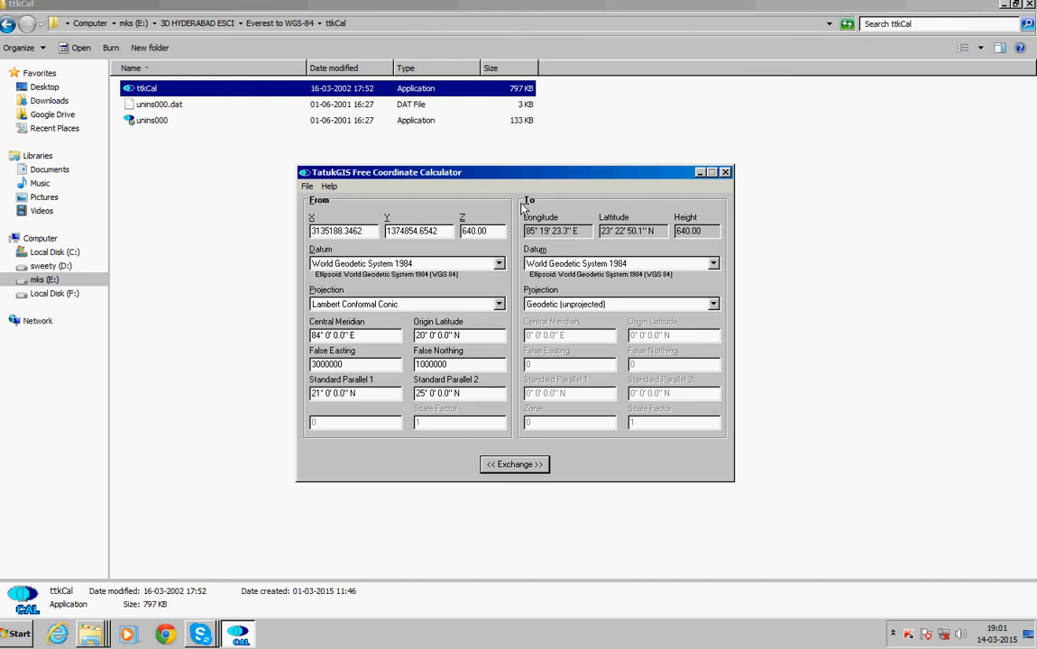
pyautogui.moveTo(539, 191)
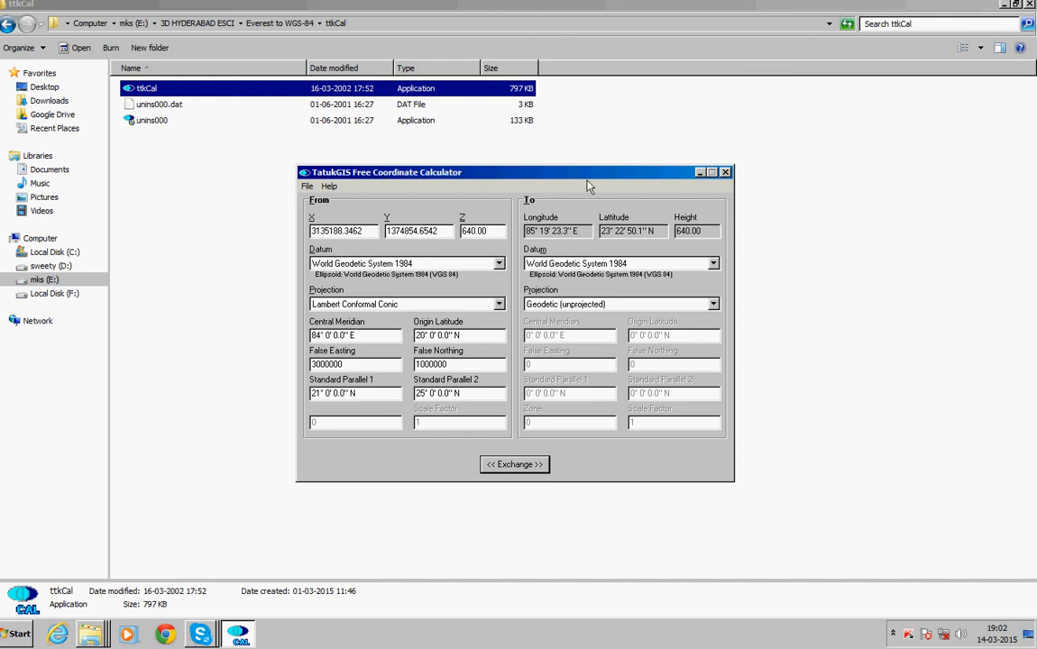
pyautogui.moveTo(679, 458)
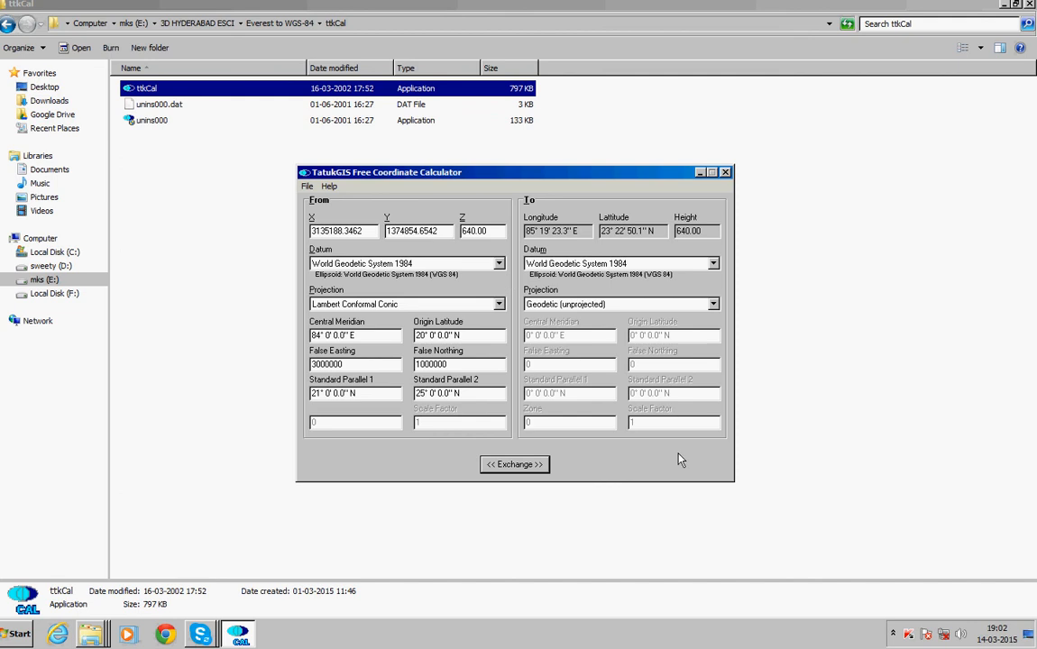
pyautogui.click(515, 465)
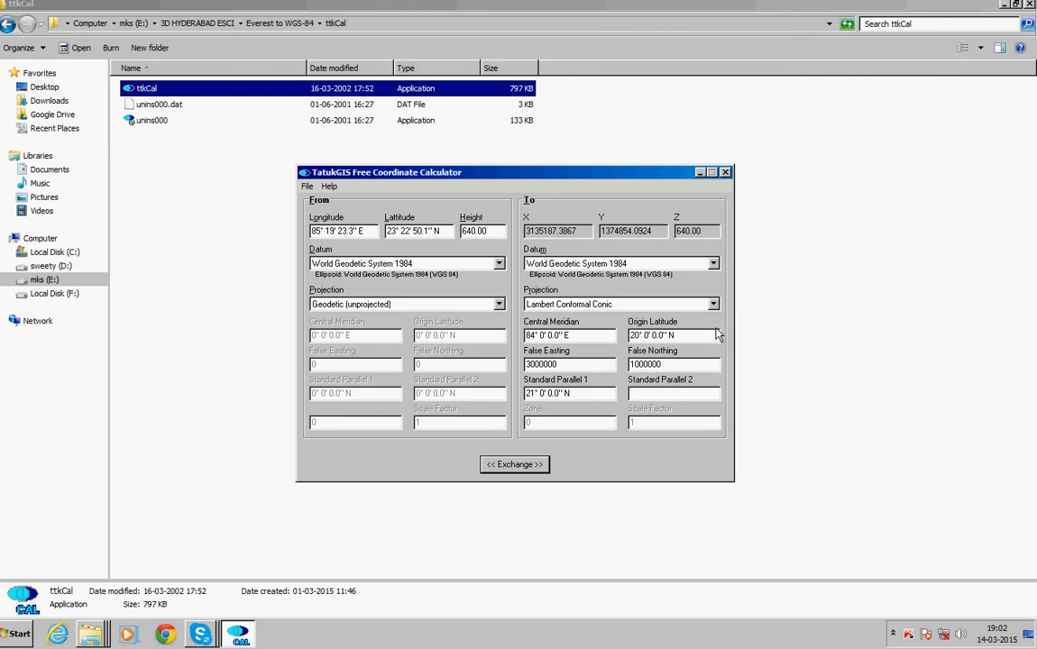
pyautogui.moveTo(814, 345)
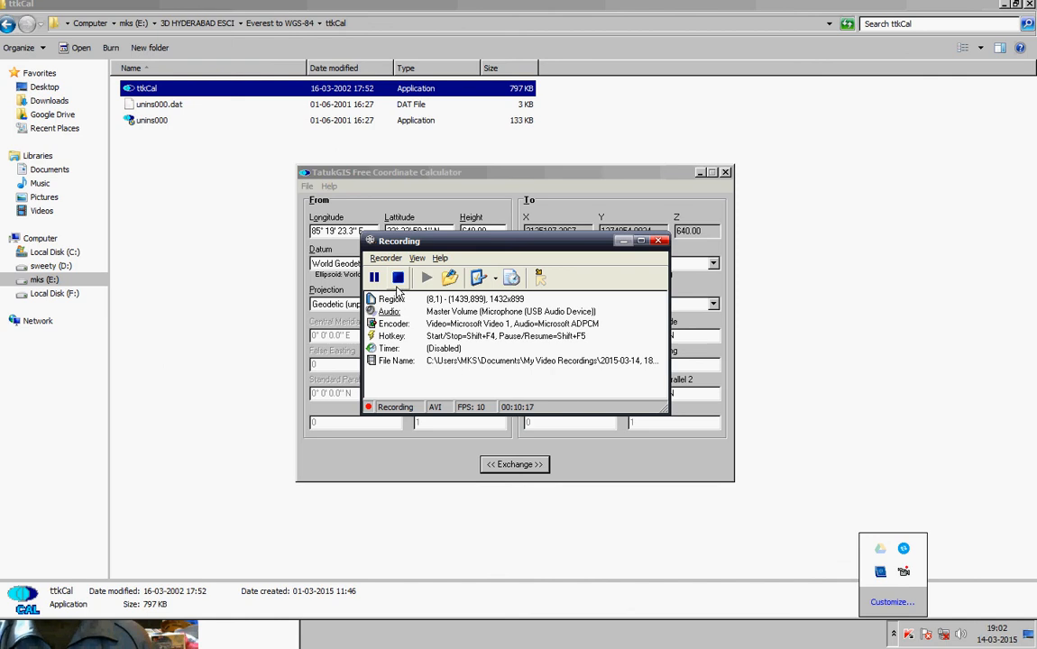
pyautogui.moveTo(397, 278)
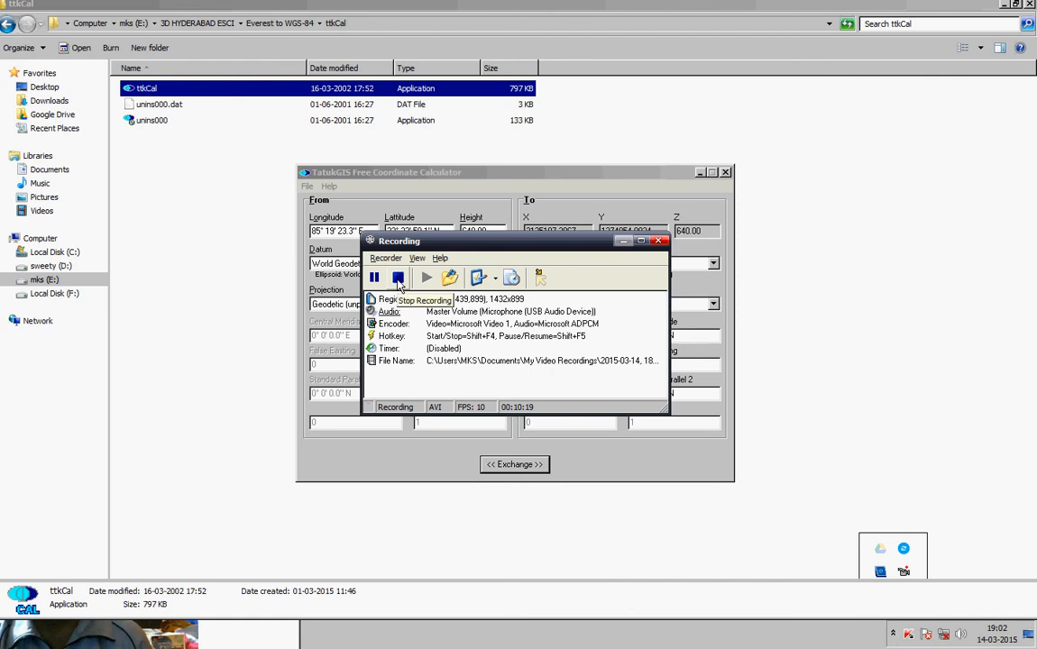